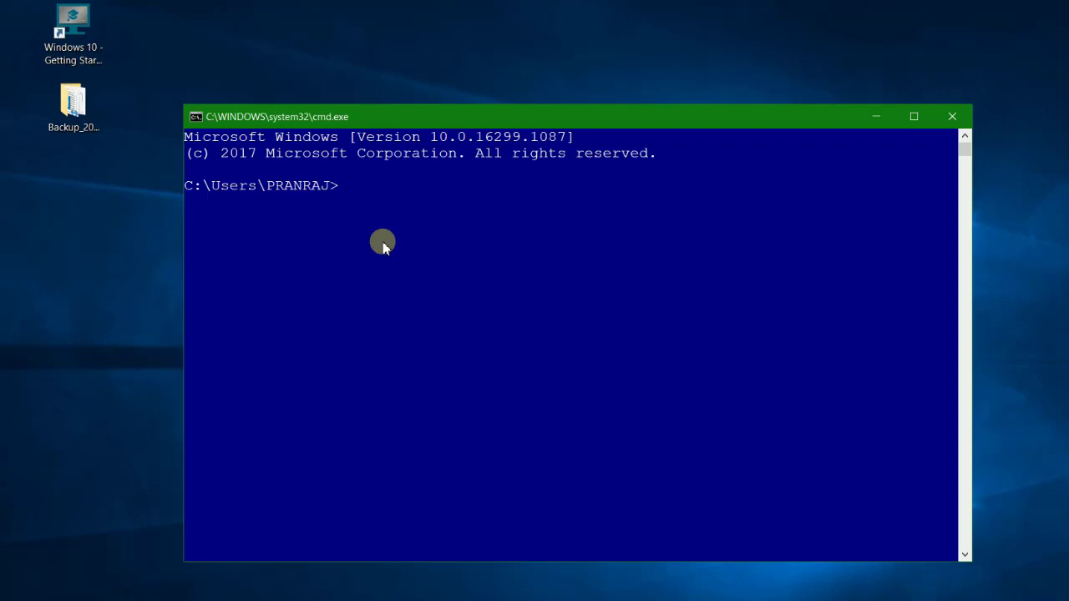
Step: Run pip list to show the installed packages, pip 10.0.1 and setuptools 39.0.1
type("pi")
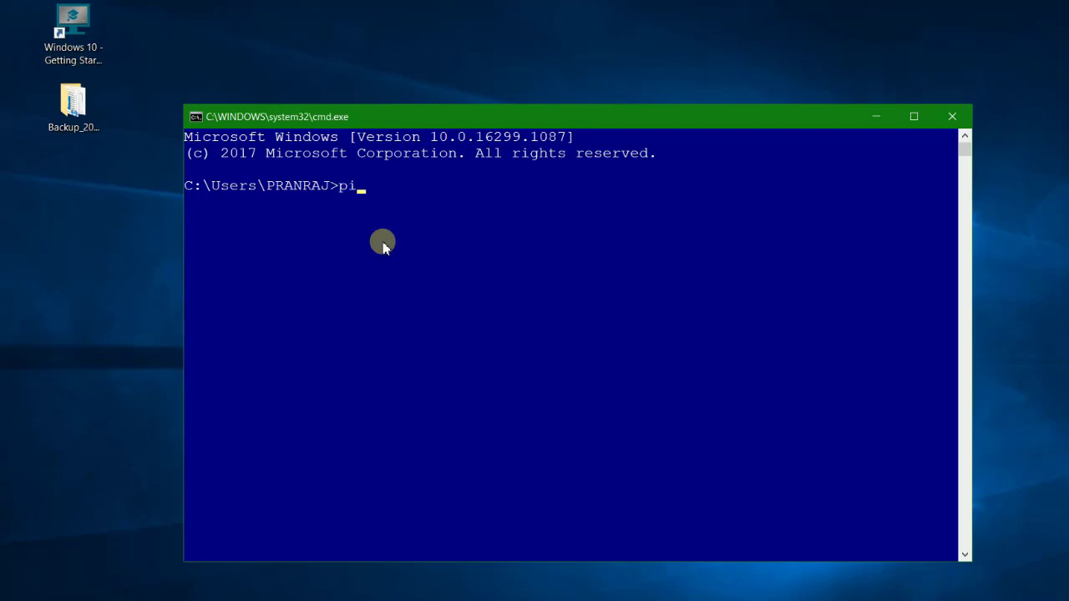
type("p")
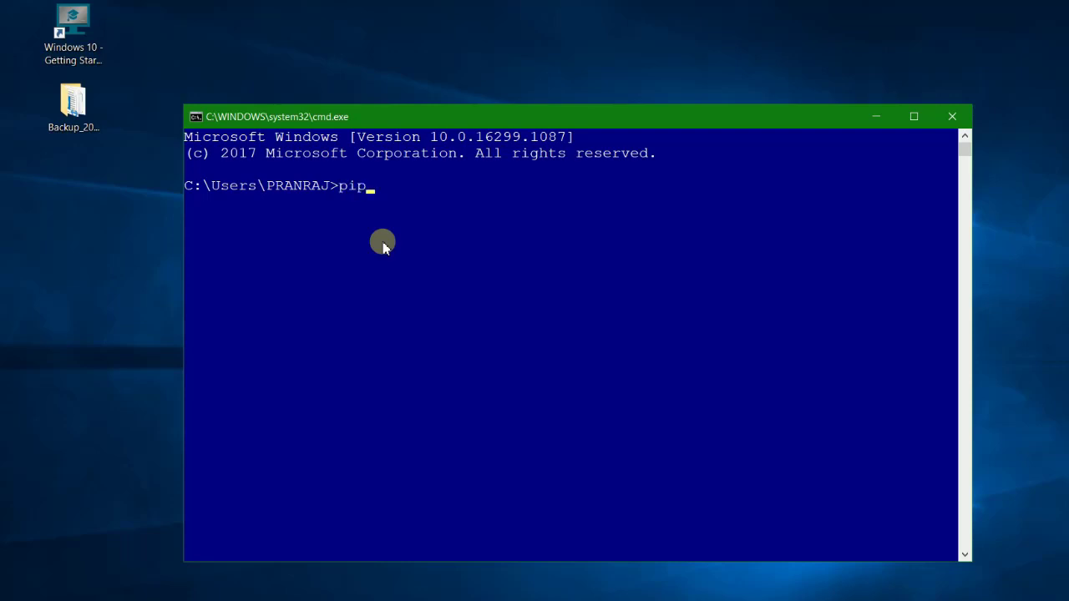
type("list")
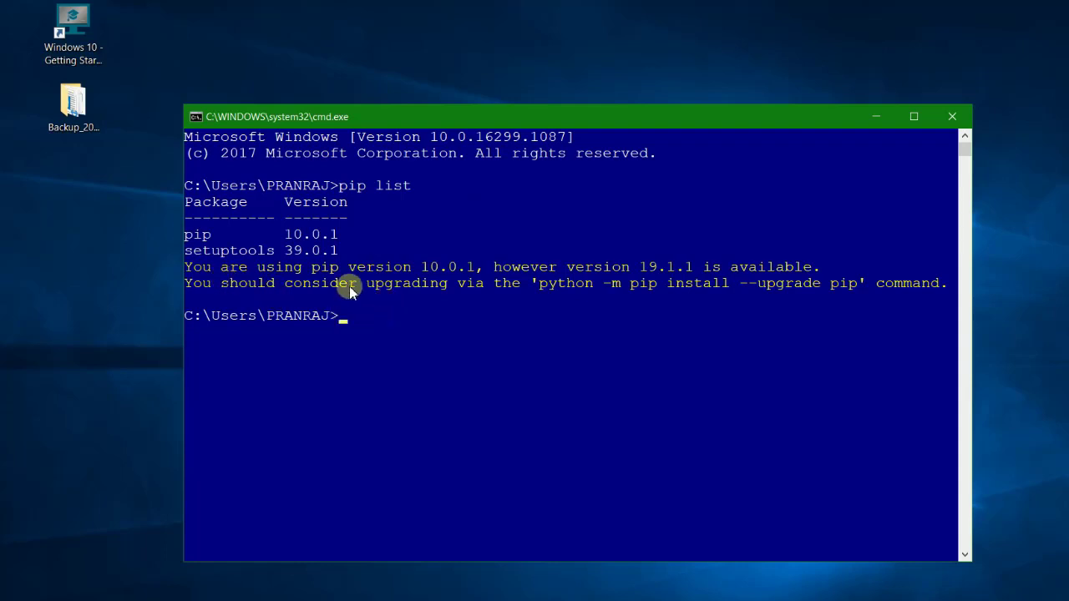
mouse_move(408, 278)
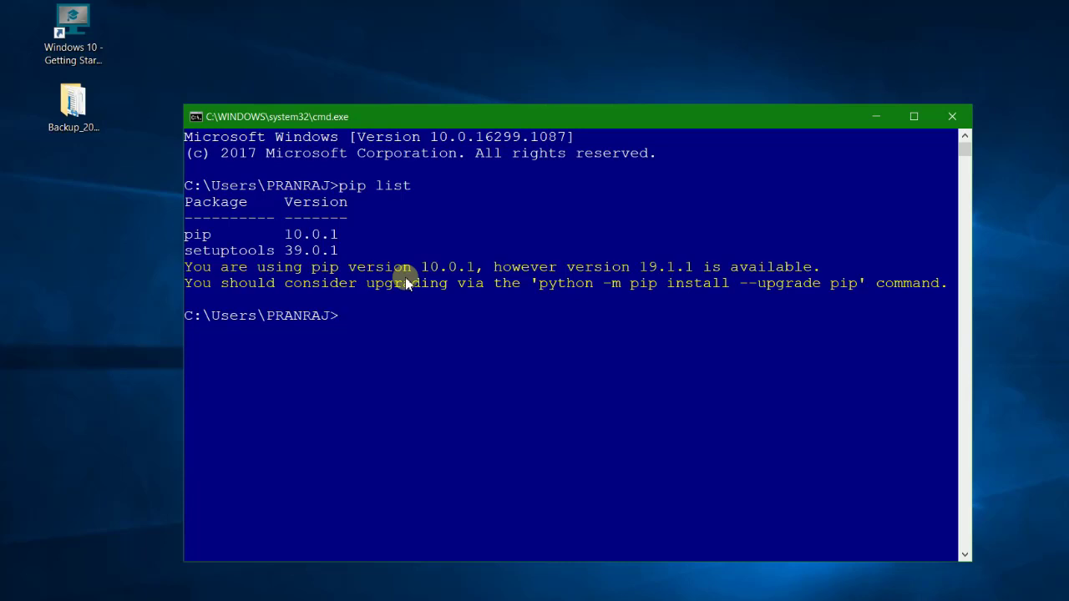
mouse_move(478, 304)
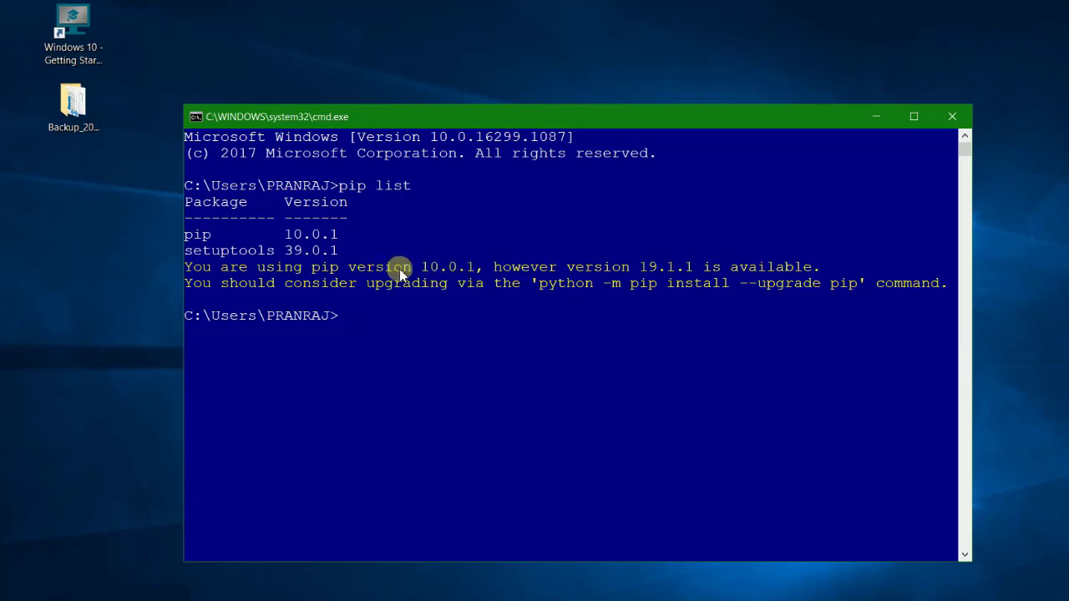
mouse_move(476, 254)
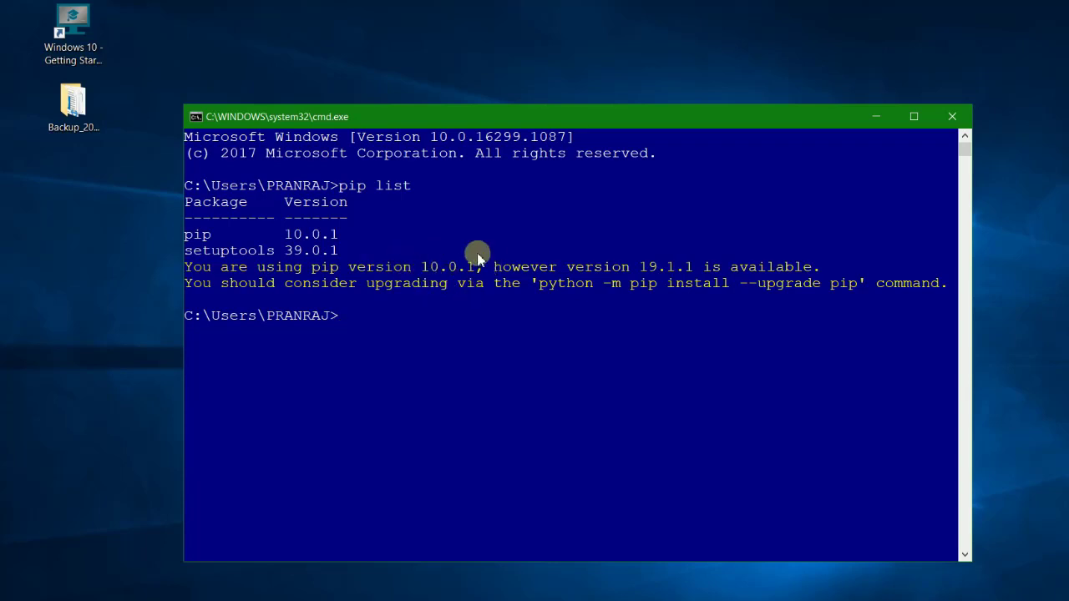
mouse_move(605, 287)
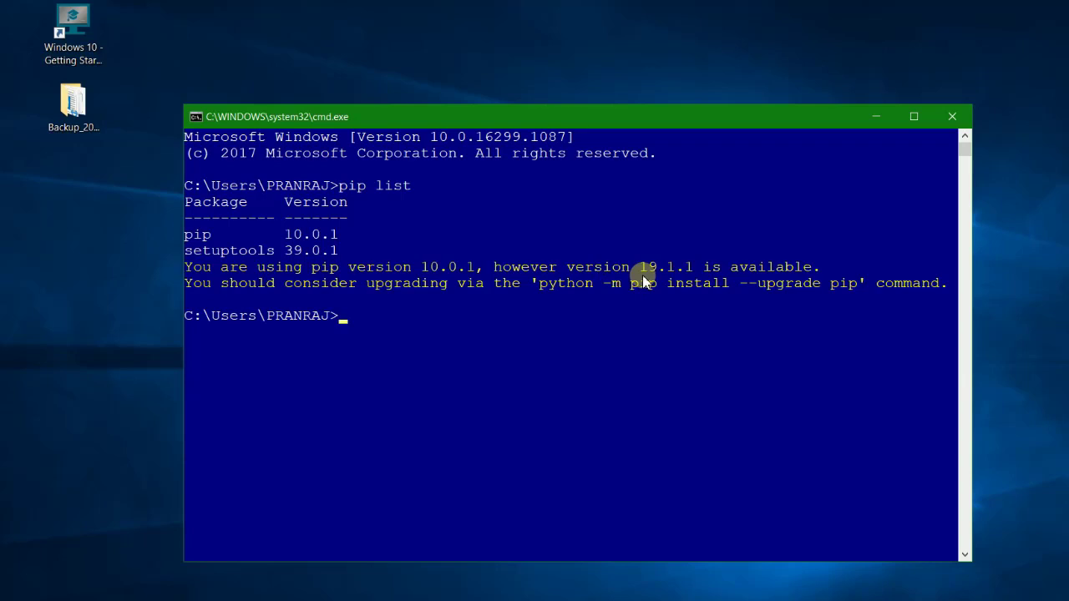
mouse_move(668, 280)
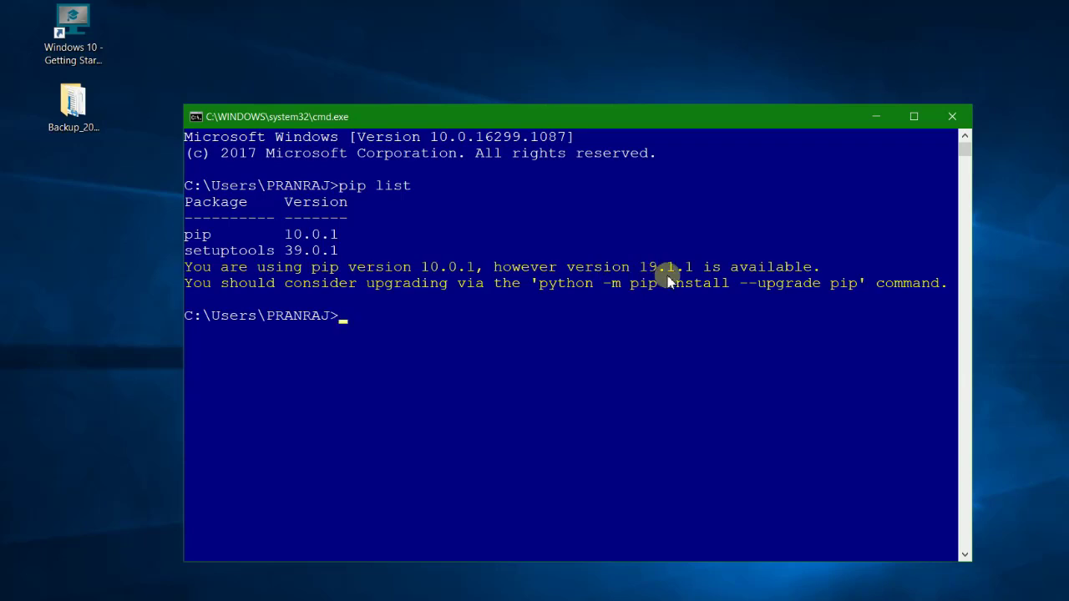
mouse_move(541, 317)
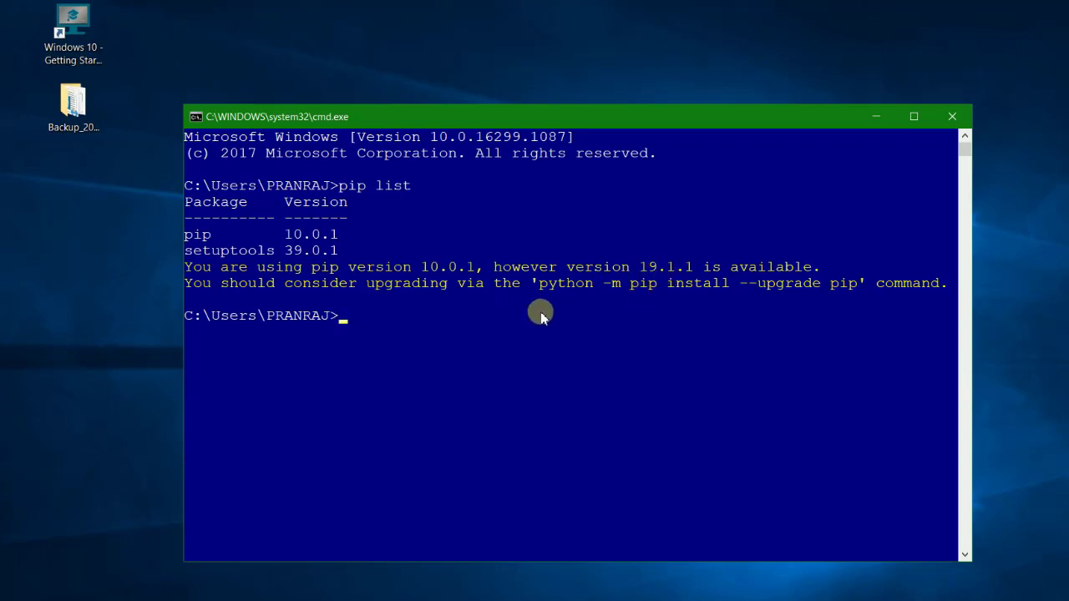
Step: Run python -m pip install --upgrade pip to reach pip 19.1.1, then re-list packages
type("p")
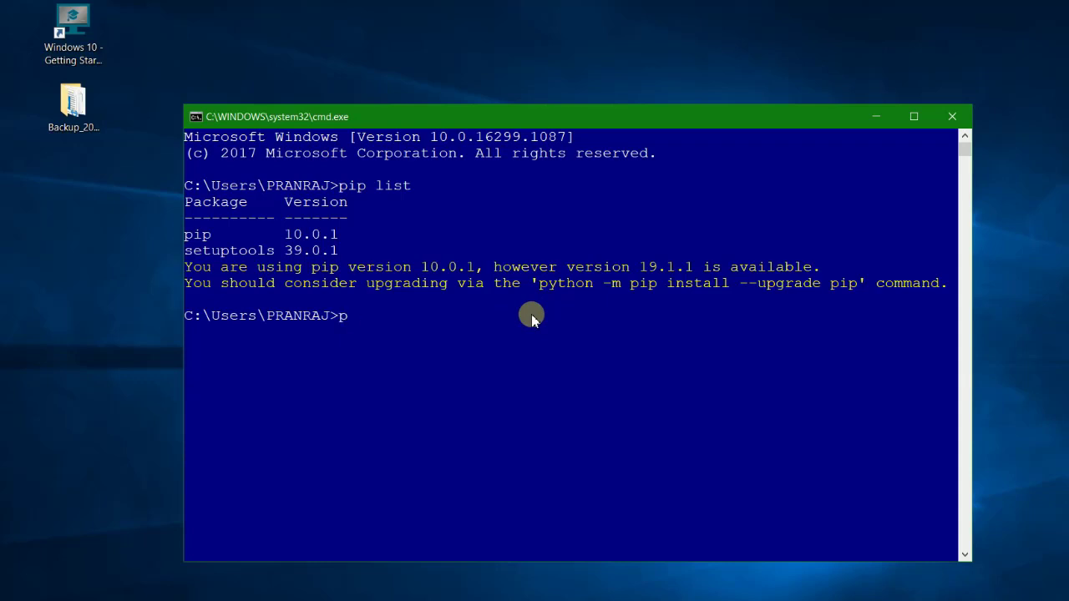
type("ython -")
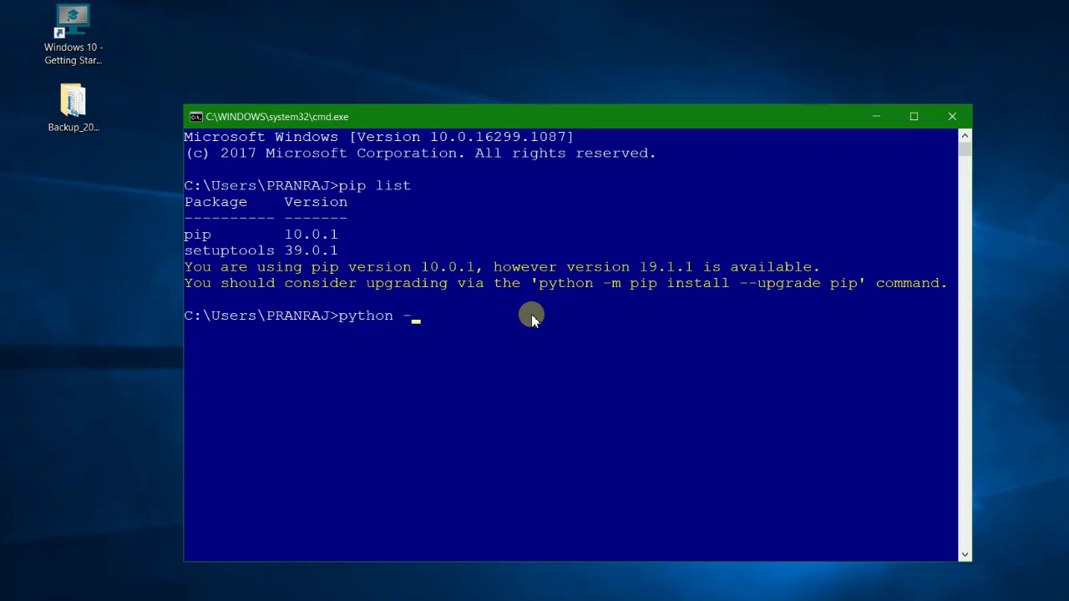
type("m pip")
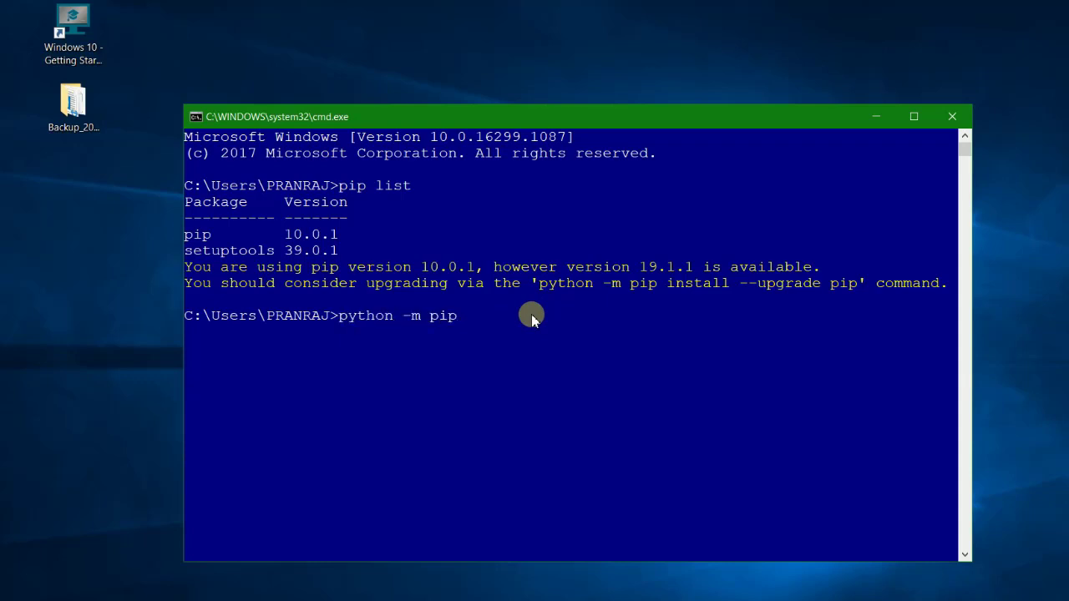
type("instl")
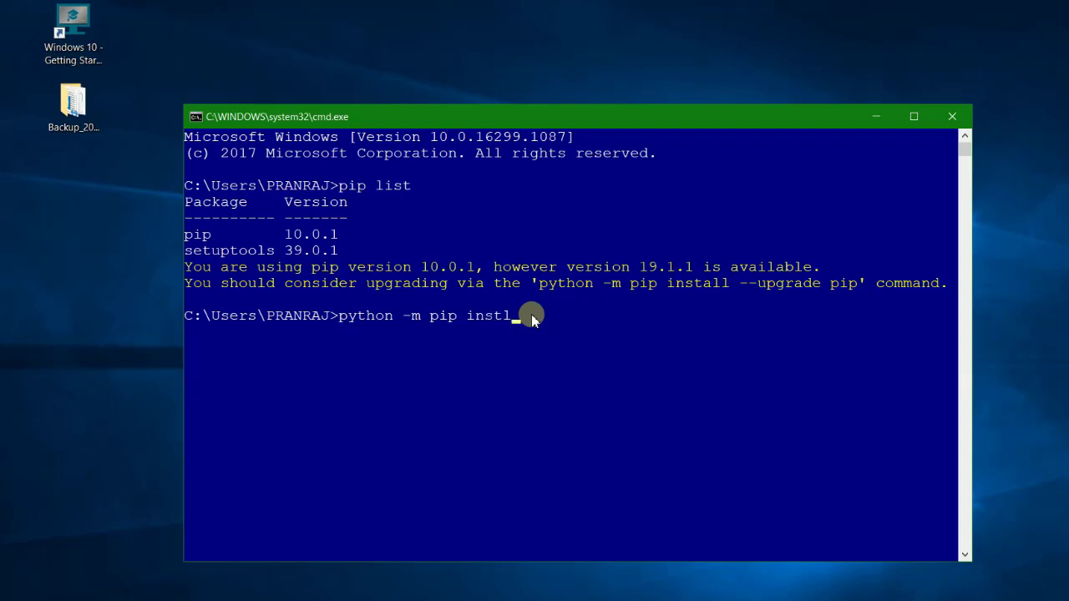
type("ll --upg")
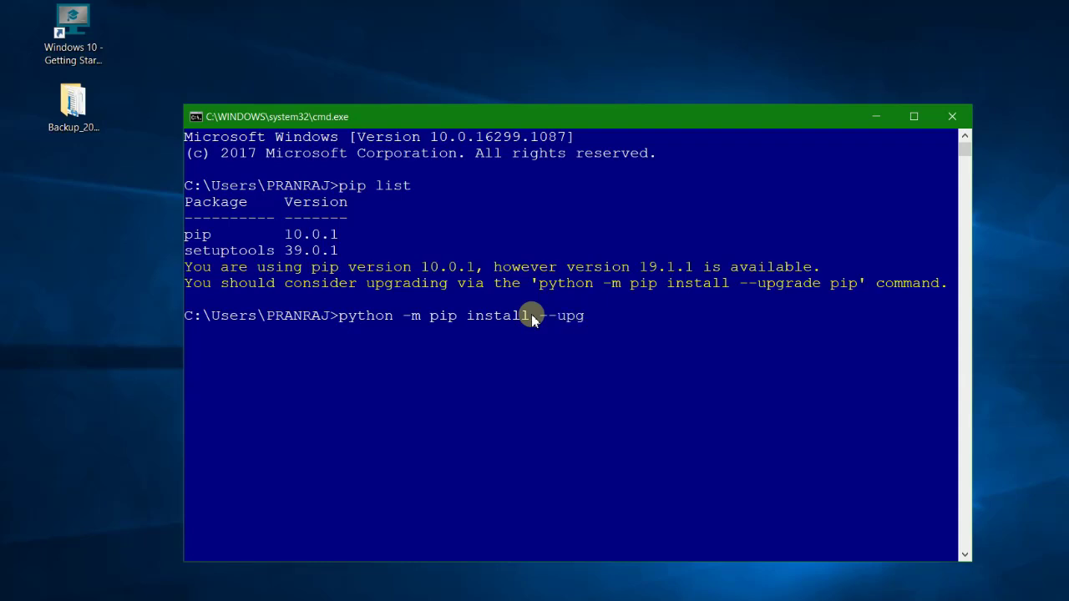
type("rade p")
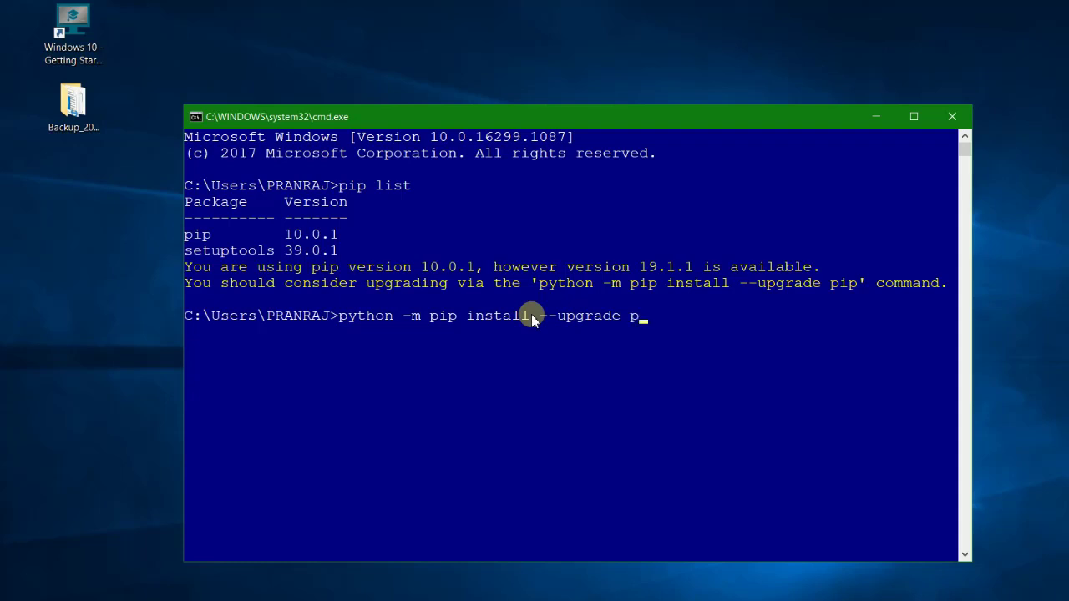
key("enter")
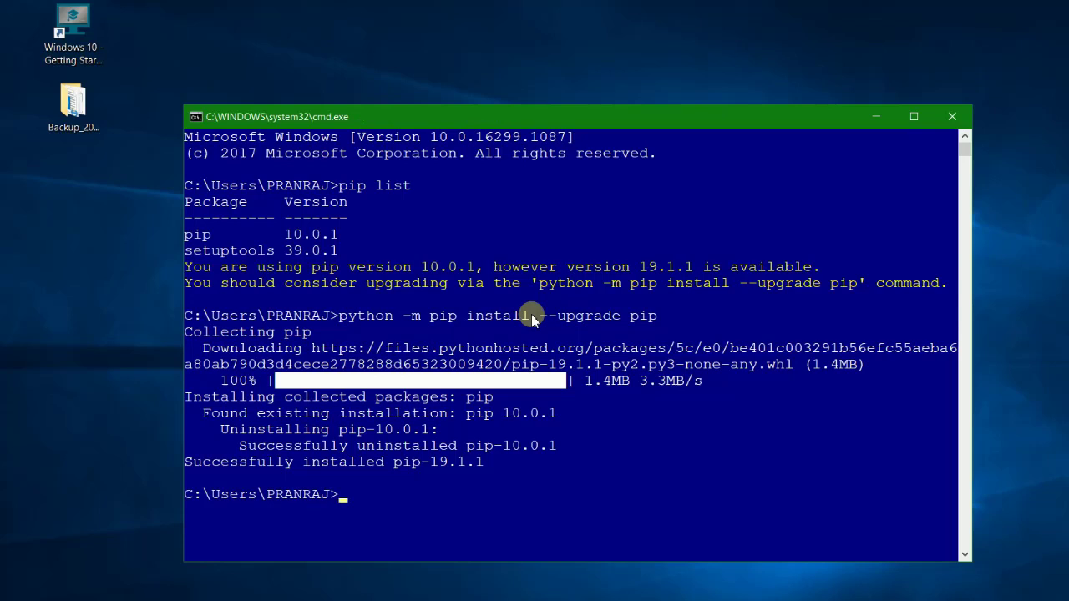
type("pip list")
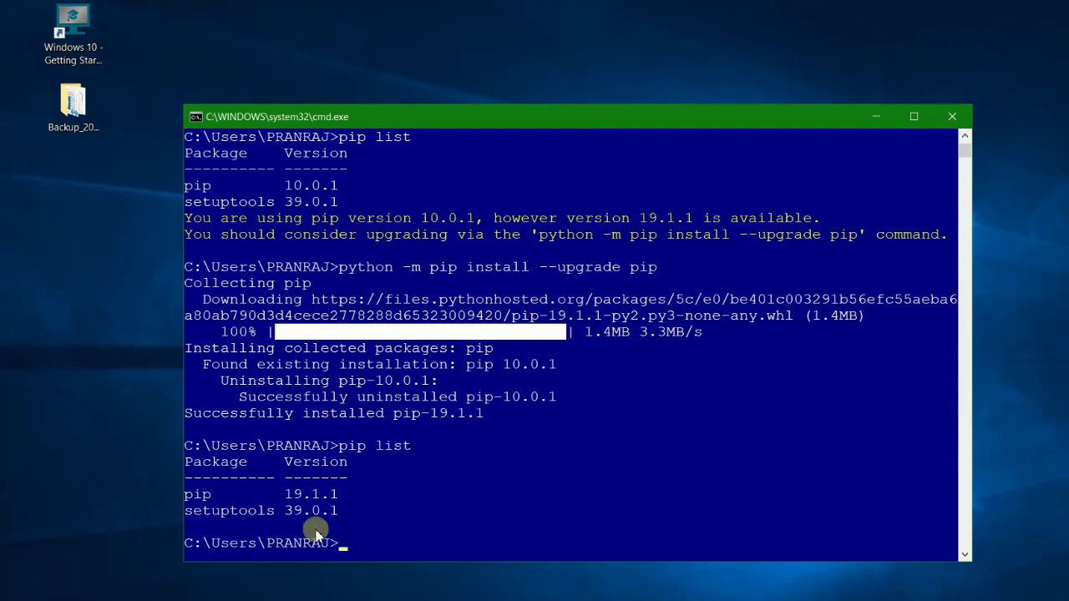
mouse_move(291, 494)
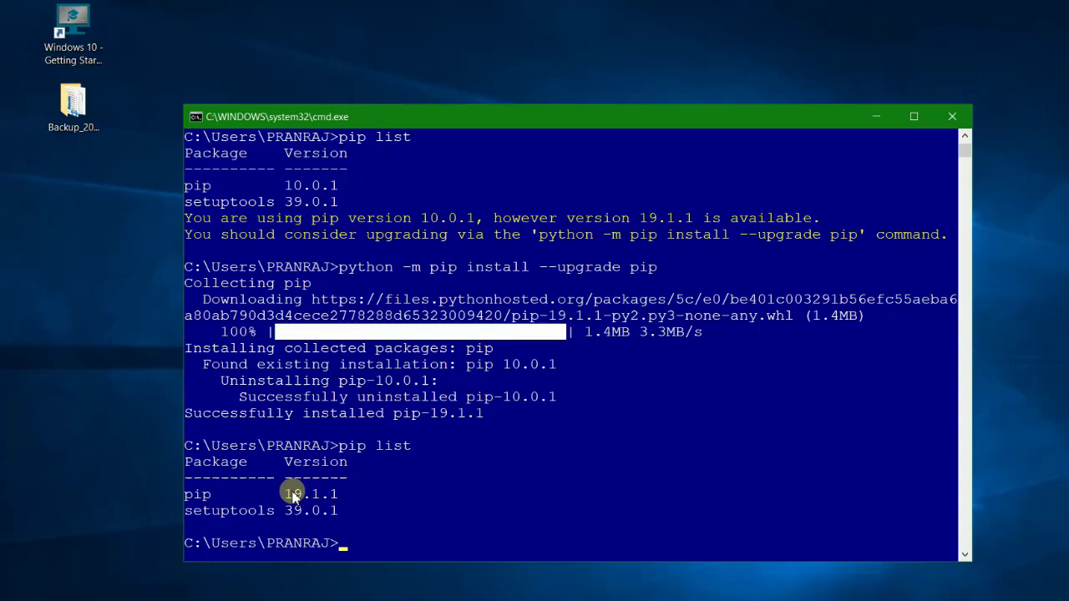
mouse_move(274, 533)
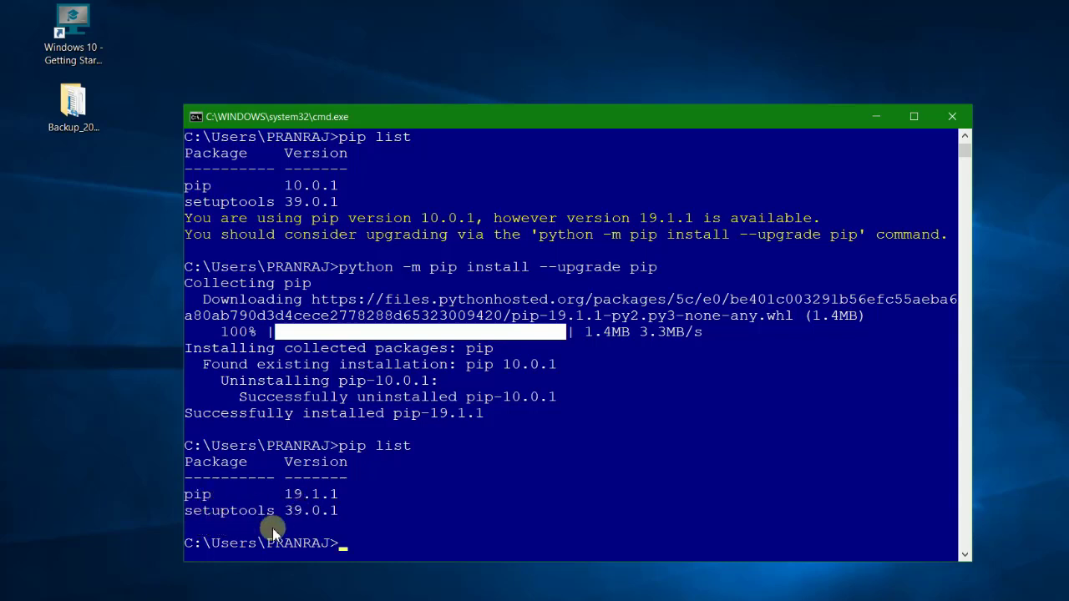
mouse_move(457, 431)
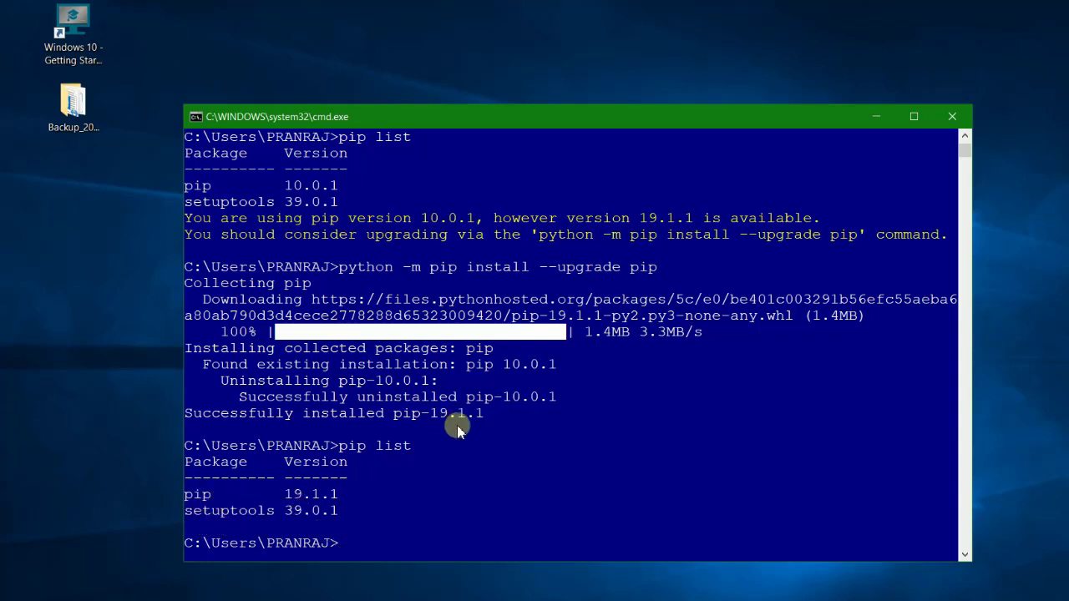
mouse_move(487, 437)
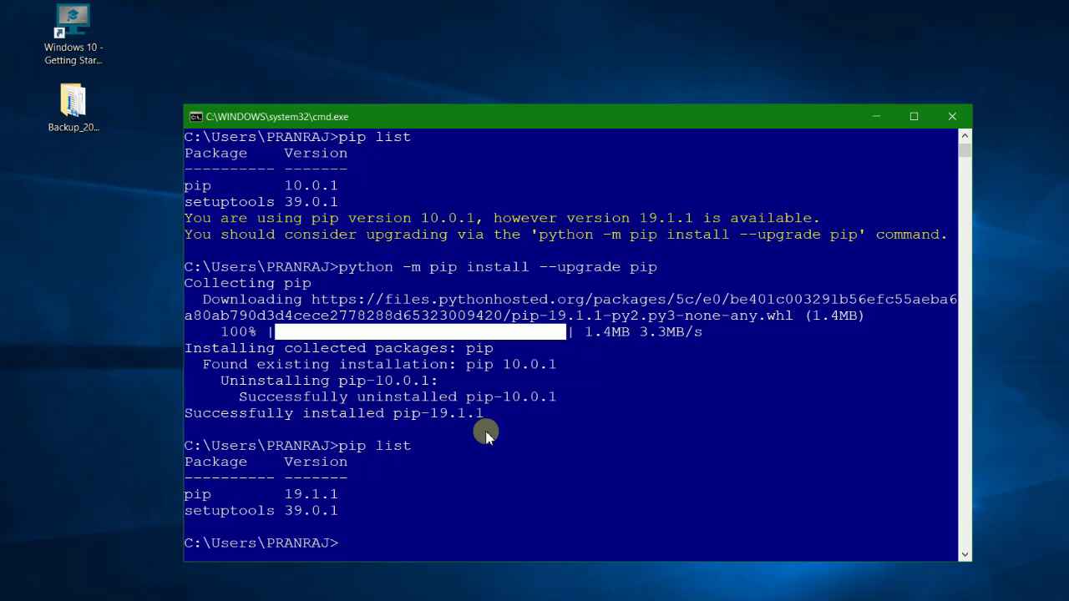
mouse_move(459, 341)
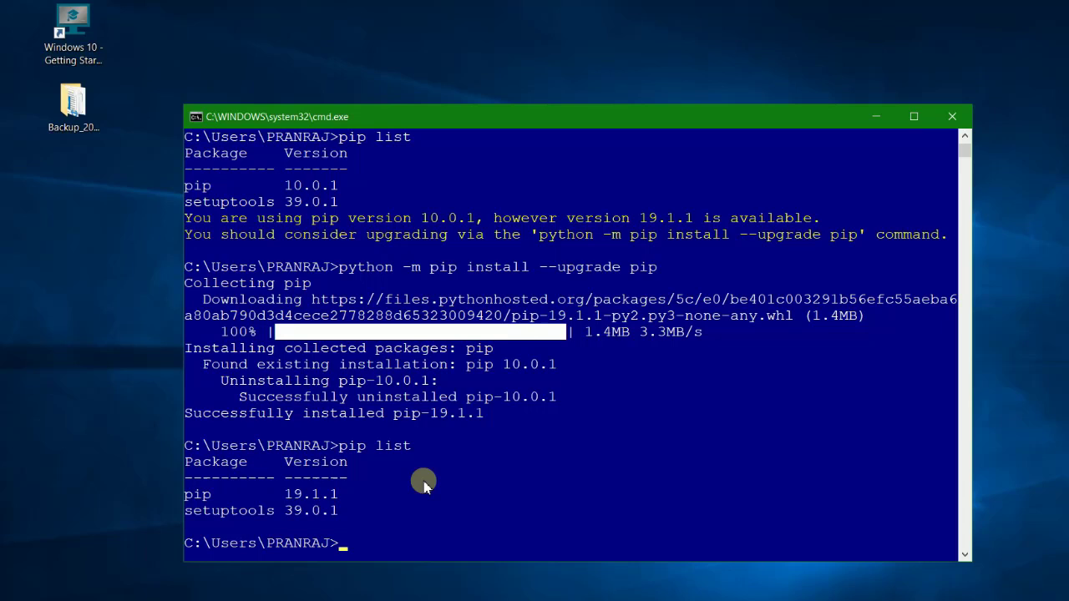
mouse_move(414, 498)
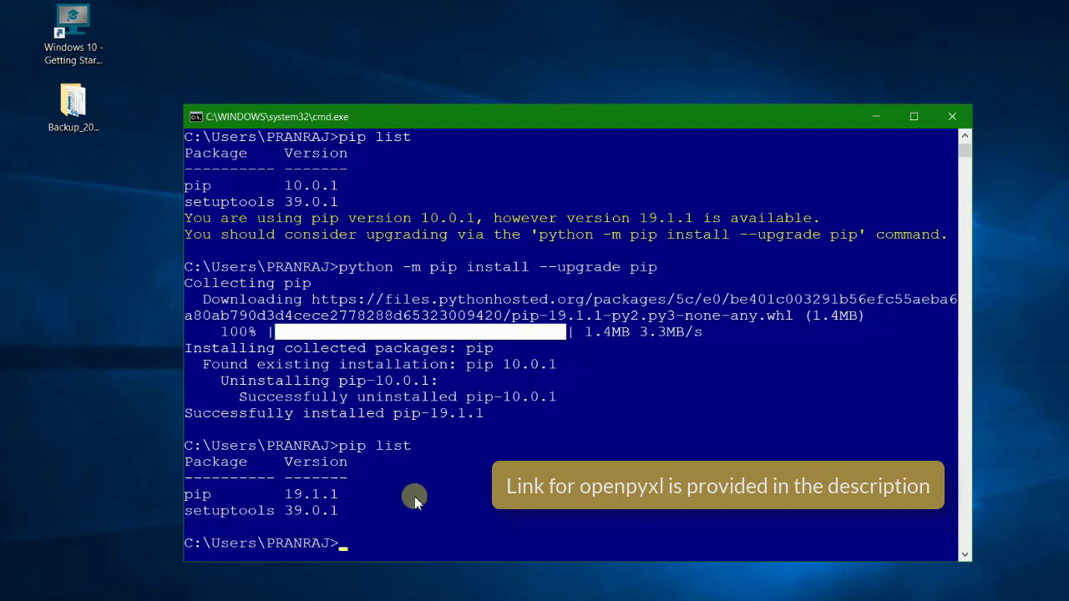
mouse_move(374, 557)
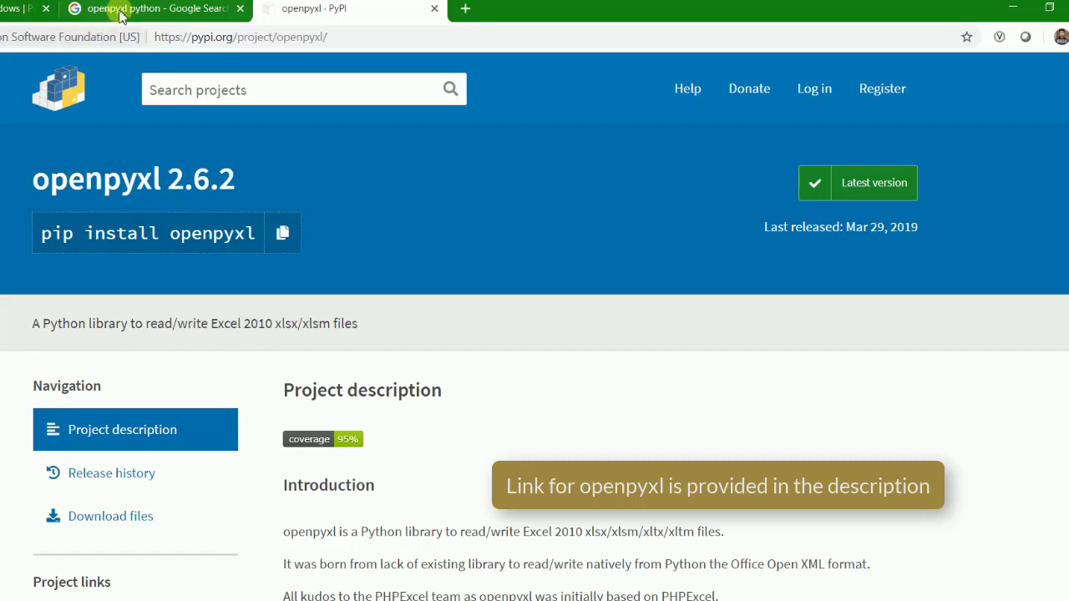
Step: Return to the 'openpyxl python' Google search results from the PyPI page
left_click(150, 8)
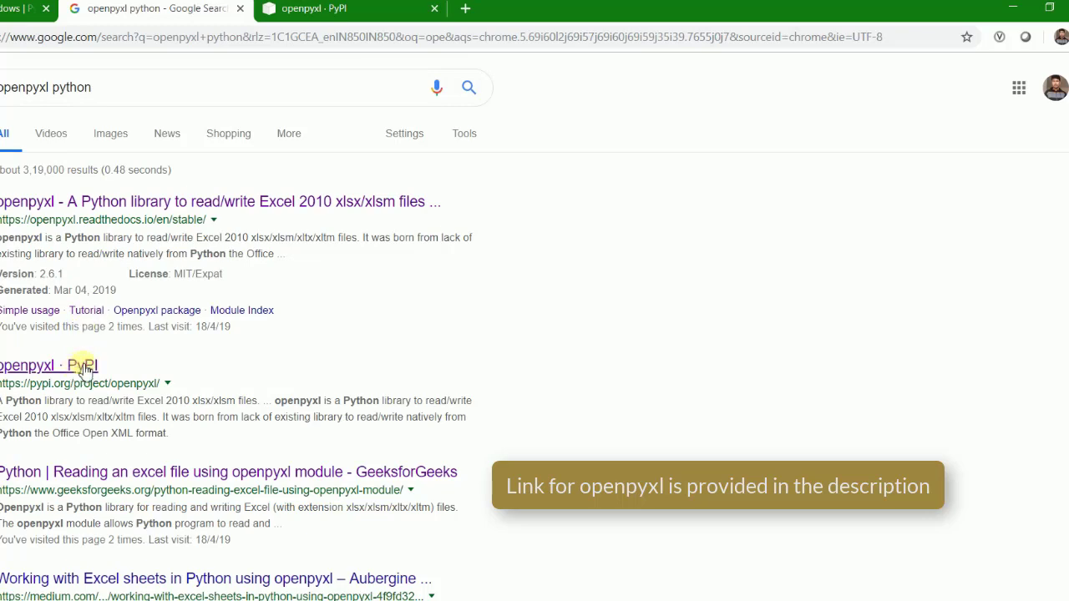
mouse_move(244, 113)
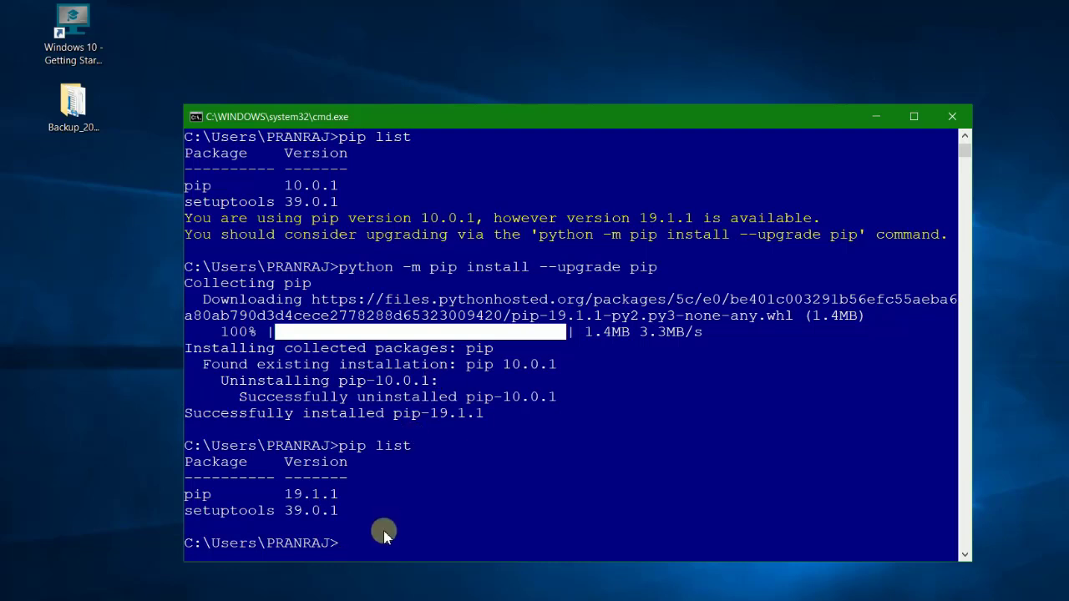
Step: Run pip install openpyxl, installing openpyxl 2.6.2 with jdcal 1.4.1 and et-xmlfile 1.0.1
type("ip i")
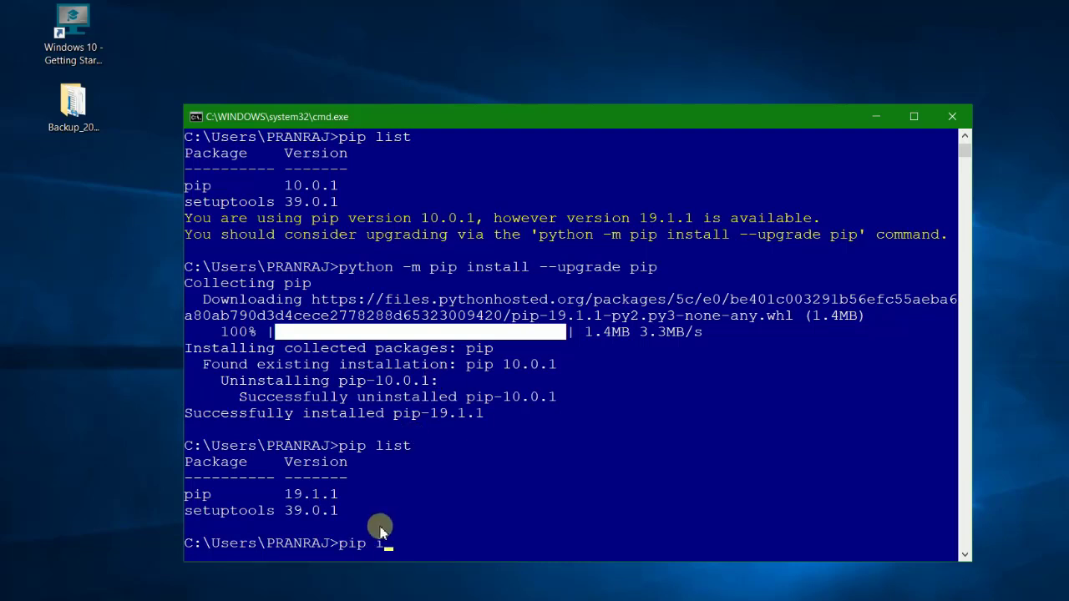
type("nstall ope")
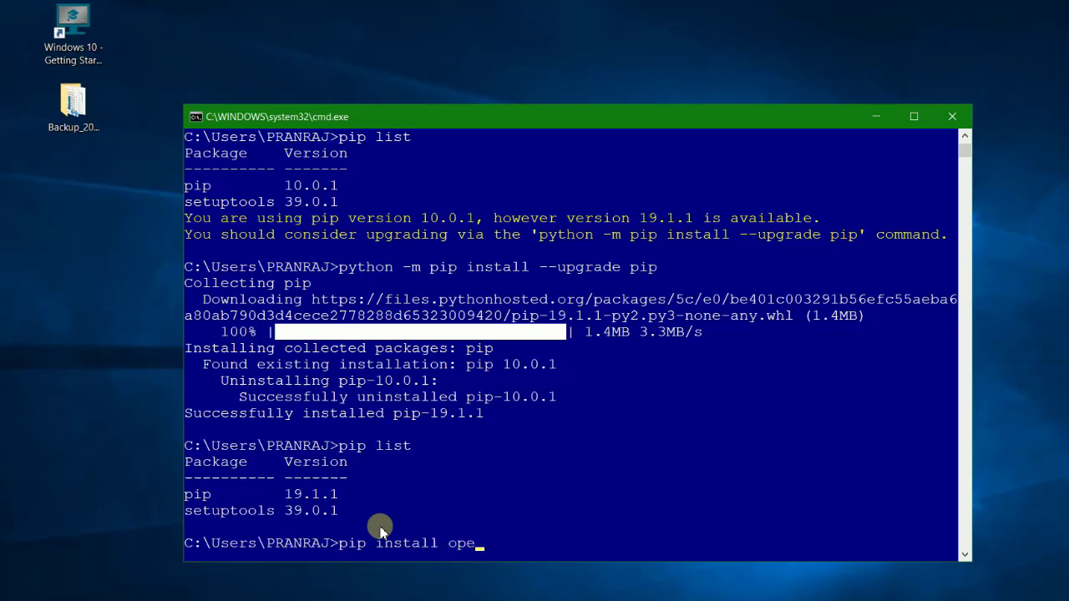
type("npyxl")
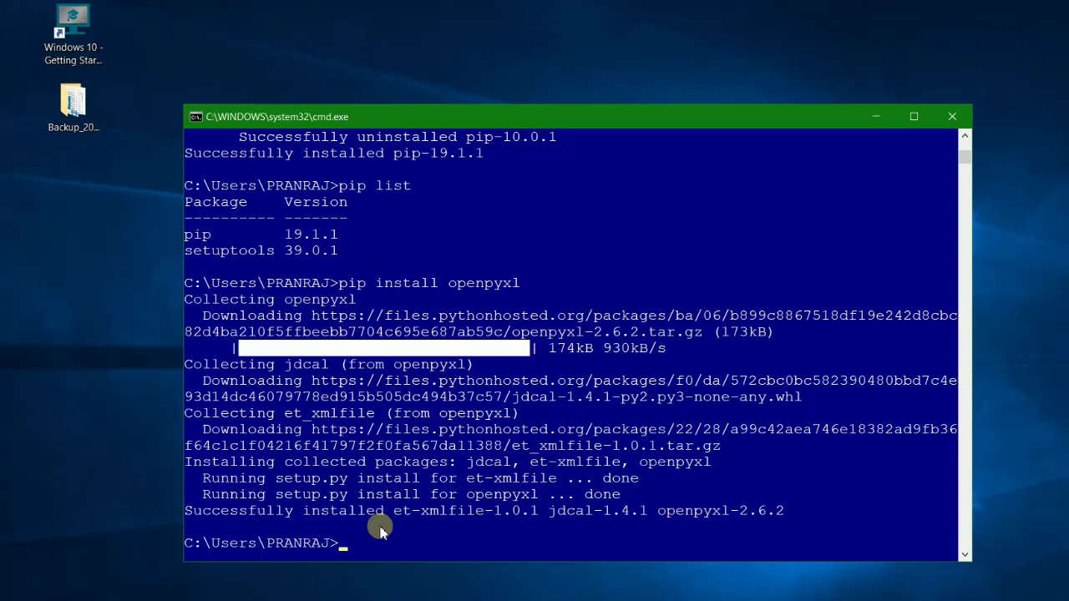
type("pip")
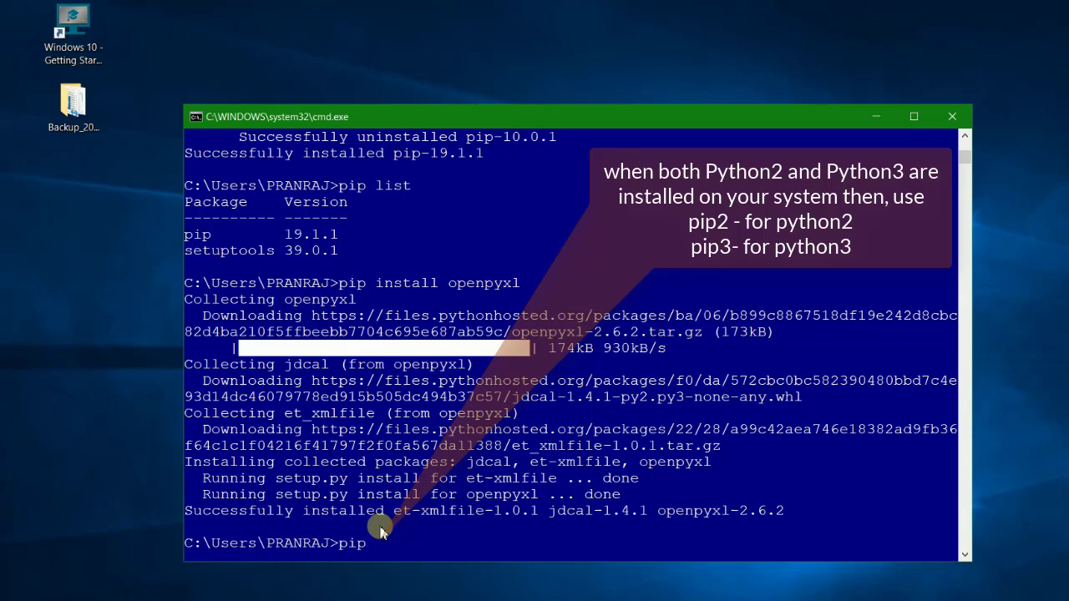
Step: Run pip3 list to confirm openpyxl 2.6.2, jdcal and et-xmlfile are installed
type("3 list")
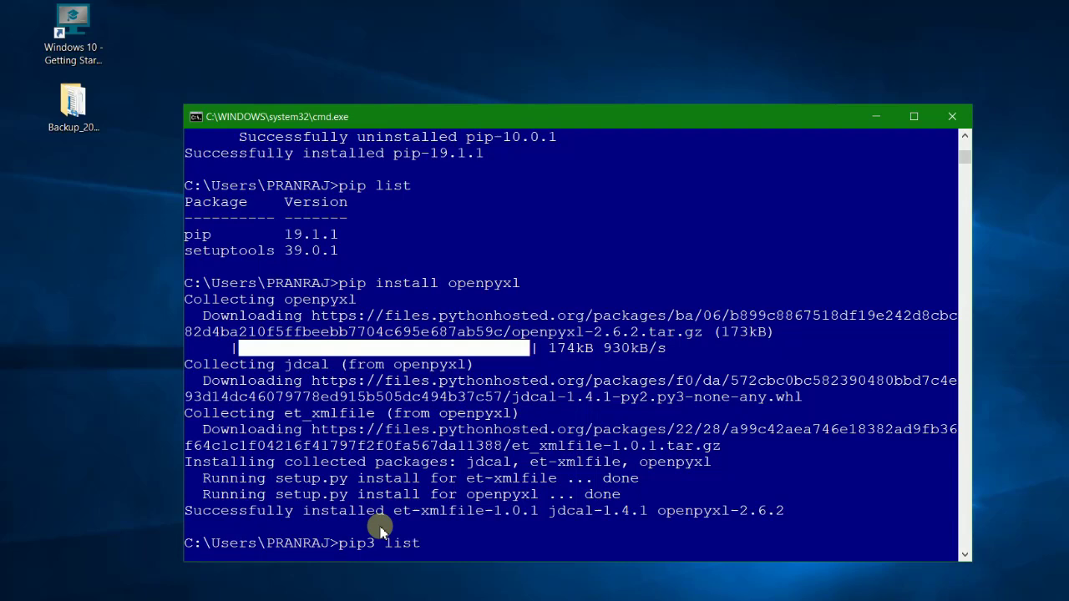
key("enter")
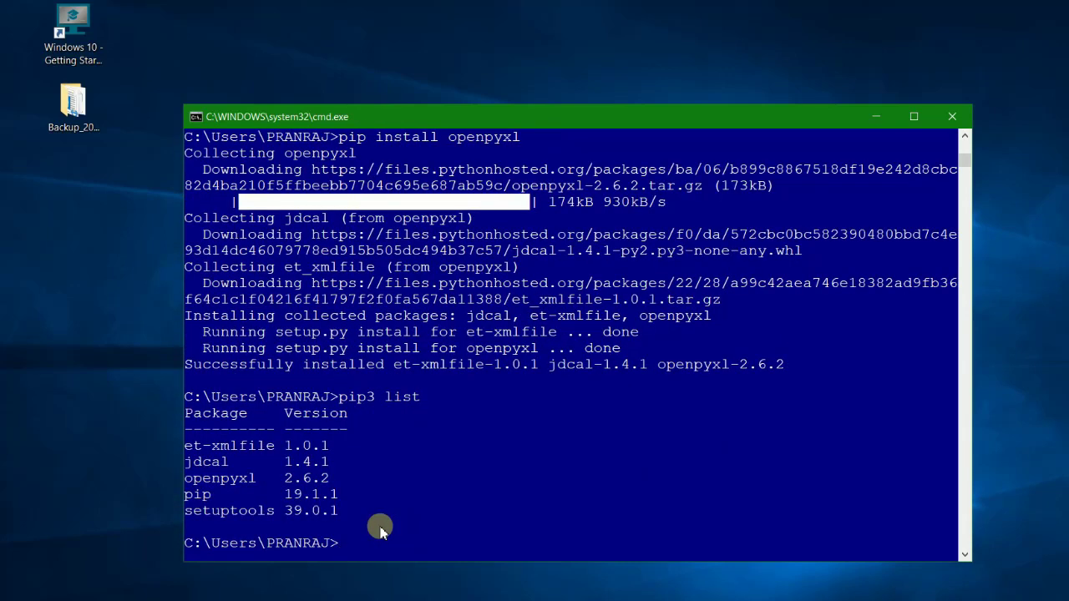
mouse_move(237, 425)
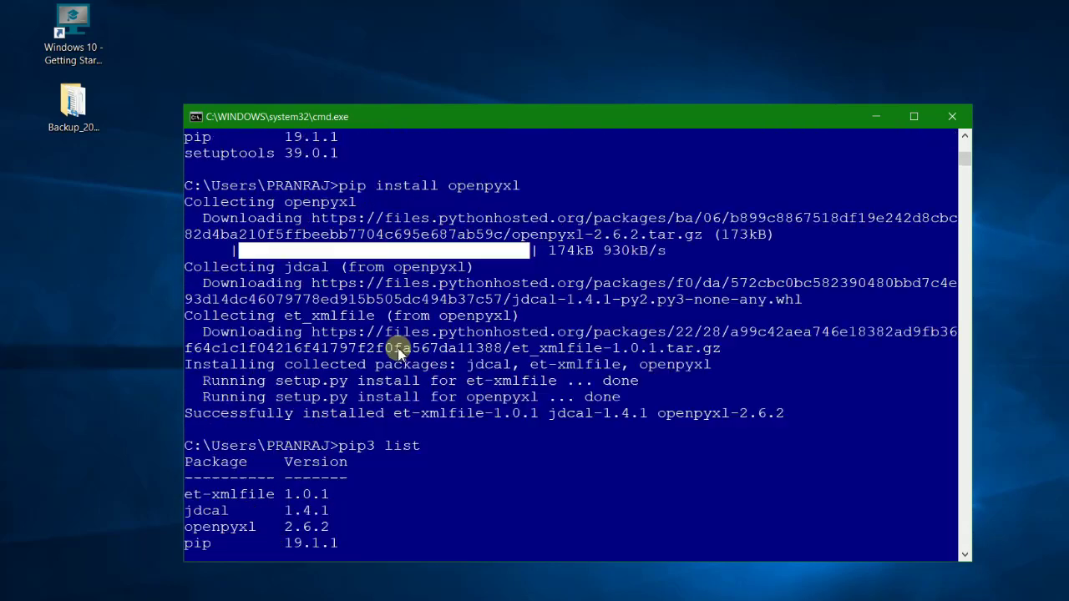
mouse_move(404, 184)
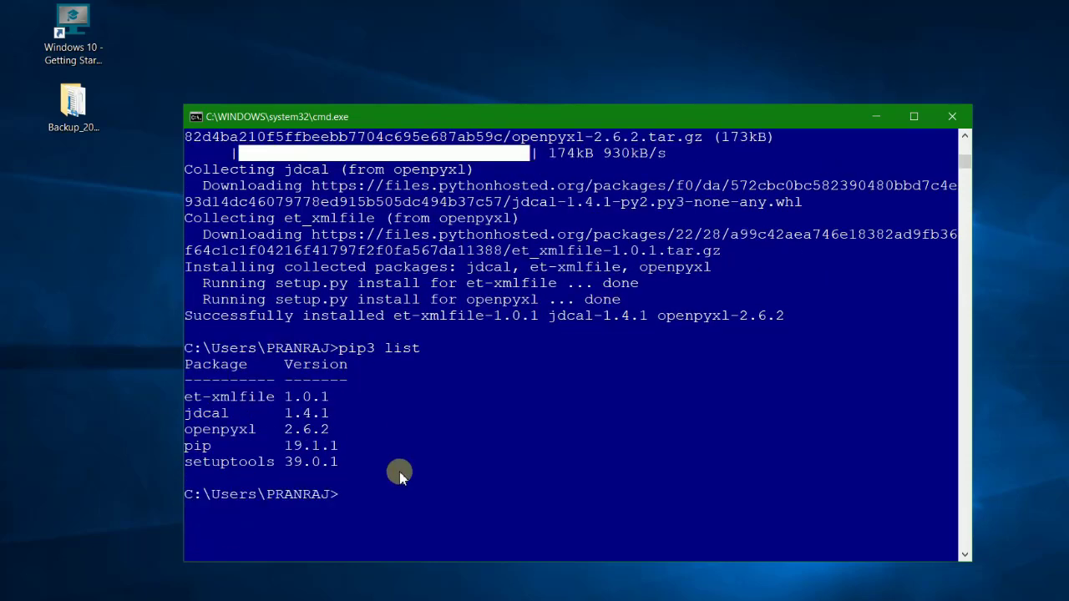
mouse_move(454, 413)
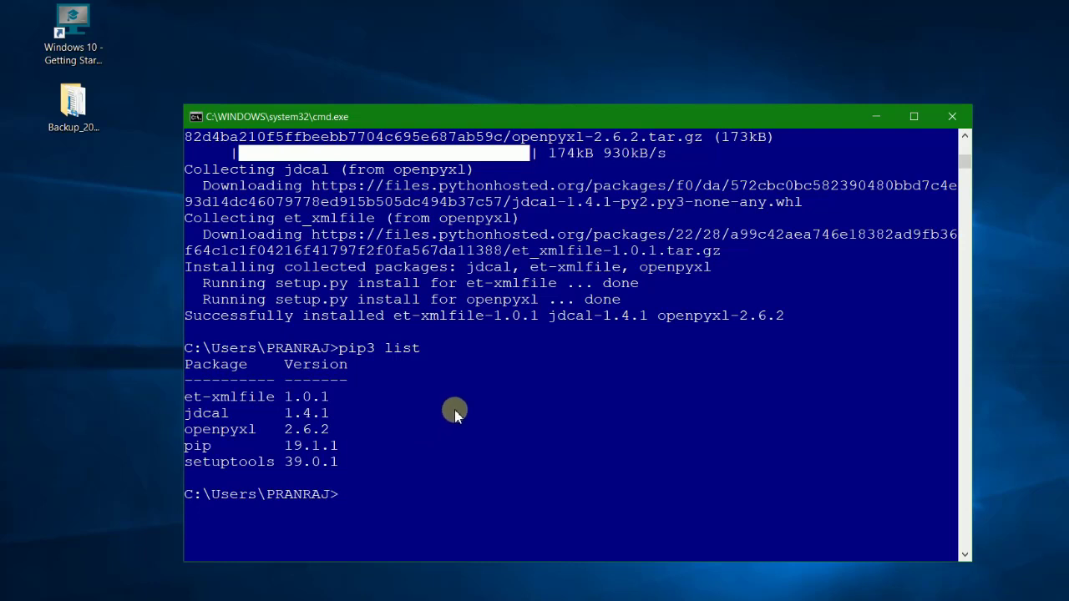
mouse_move(506, 388)
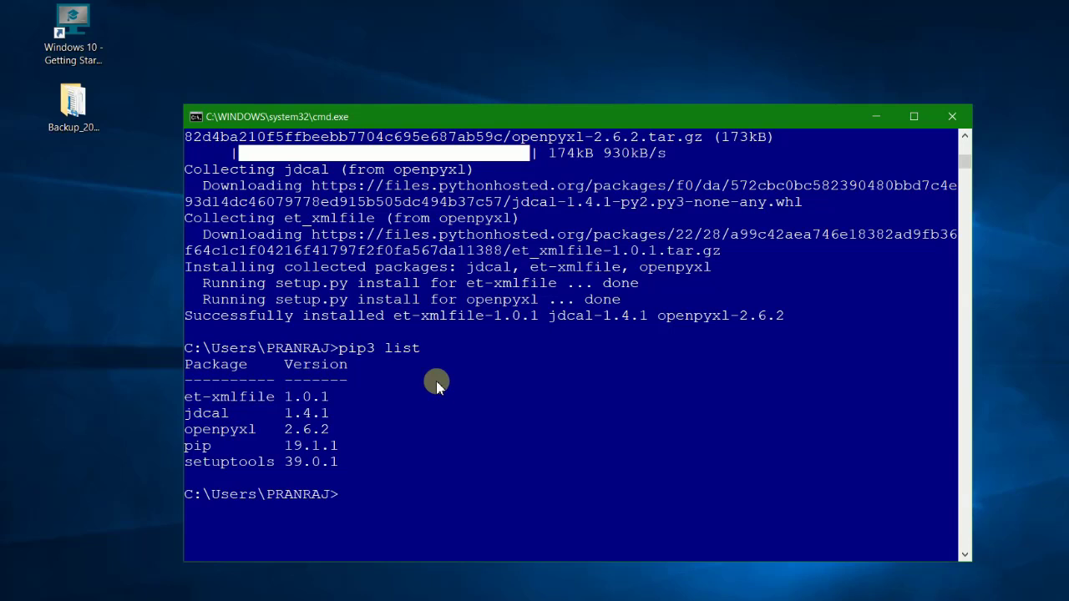
mouse_move(498, 387)
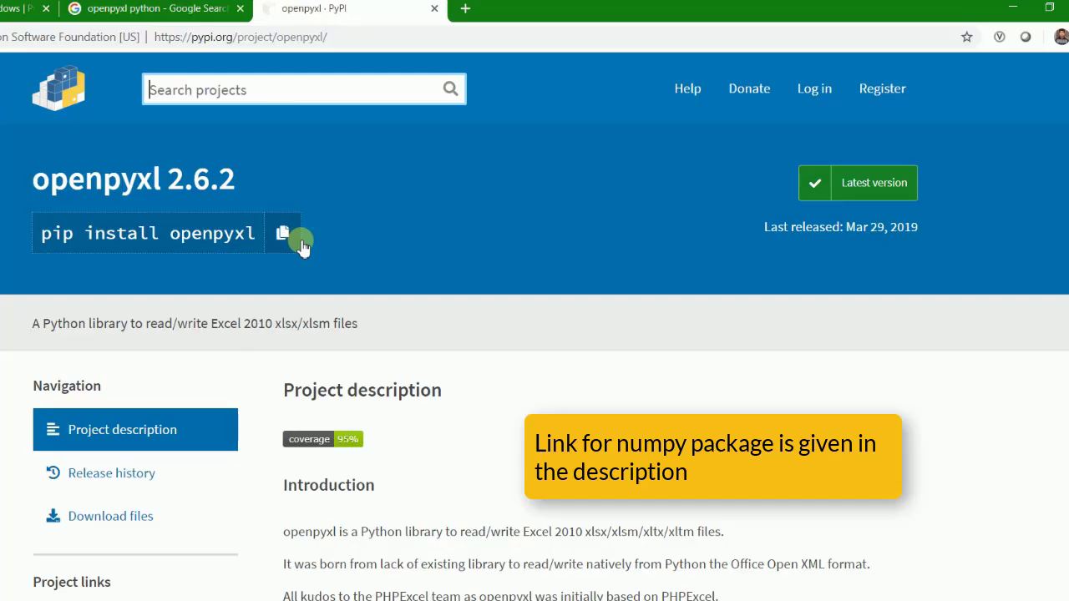
Step: Search PyPI for numpy, reach the numpy 1.16.3 page and copy 'pip install numpy'
type("numpy")
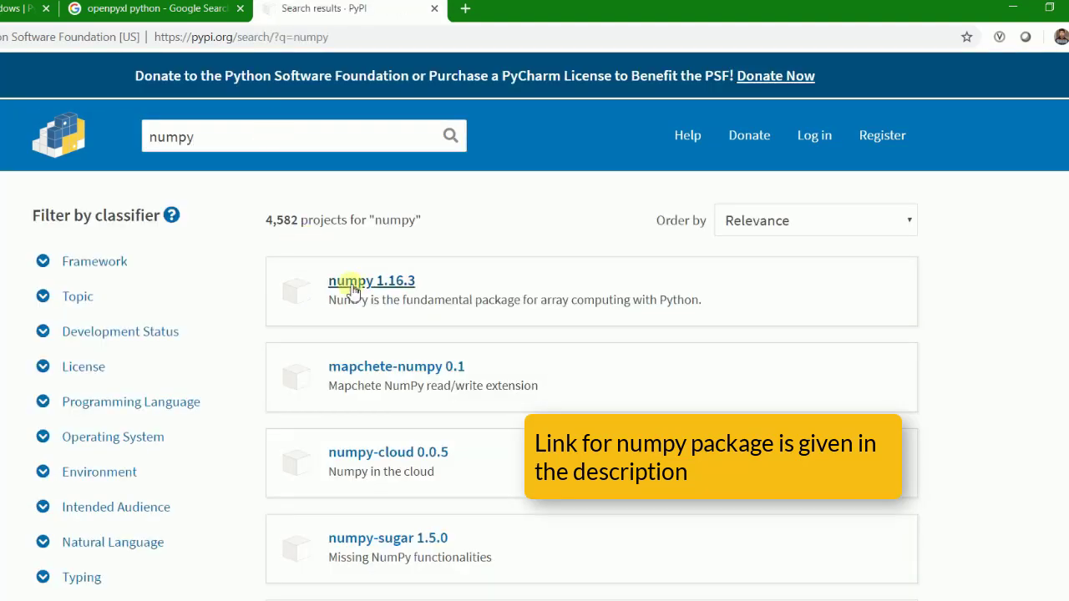
left_click(371, 280)
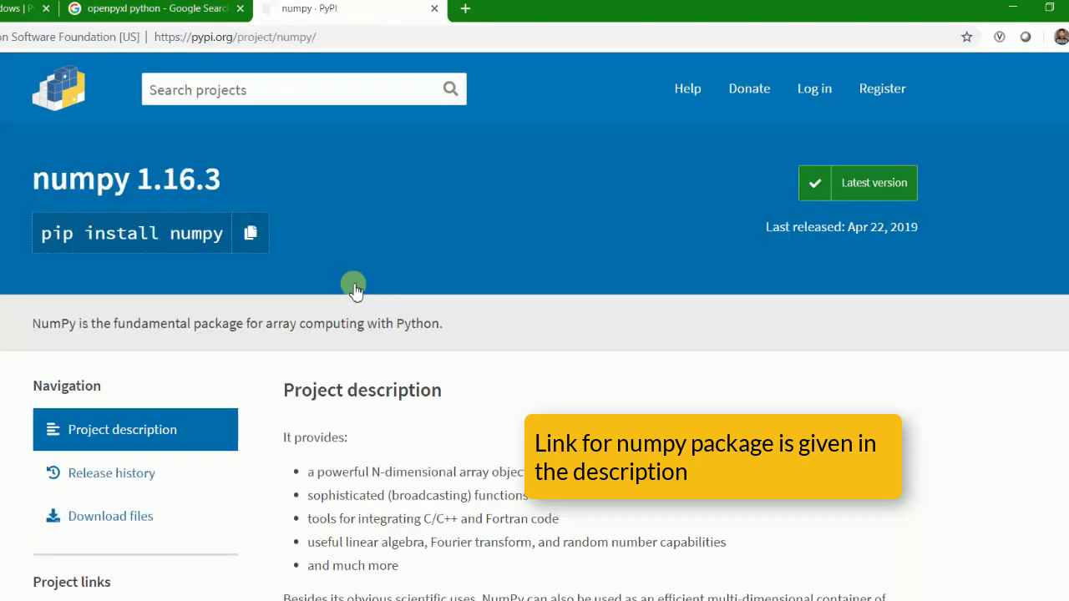
mouse_move(351, 217)
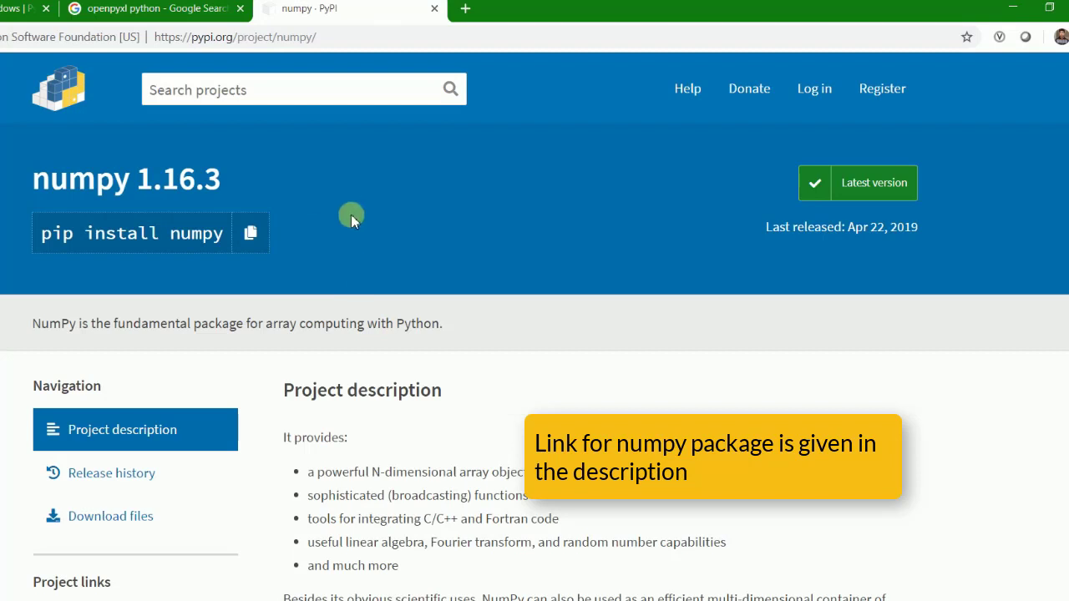
mouse_move(209, 247)
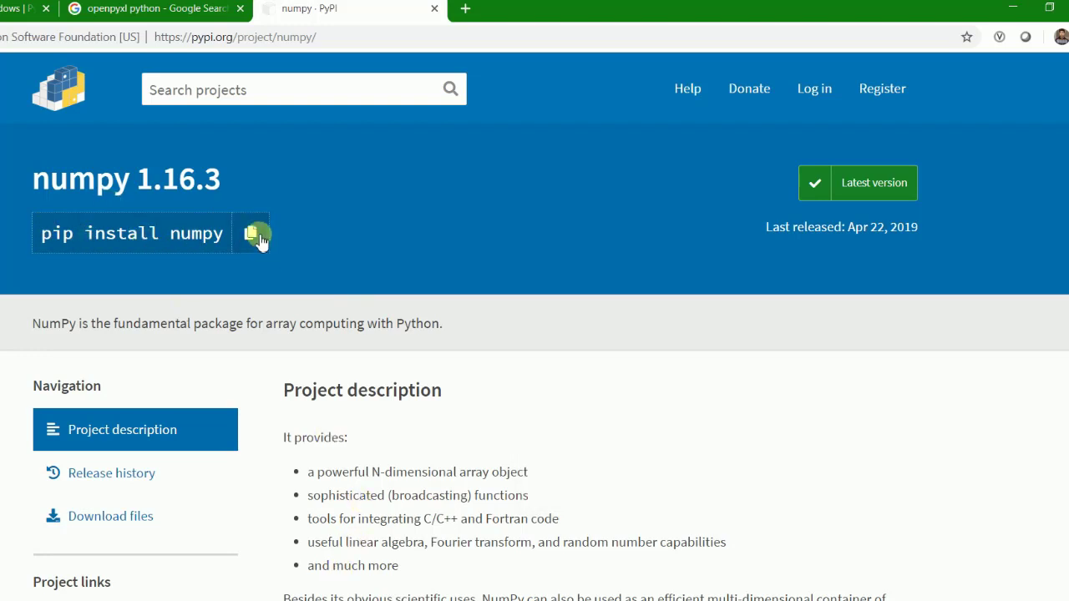
left_click(251, 232)
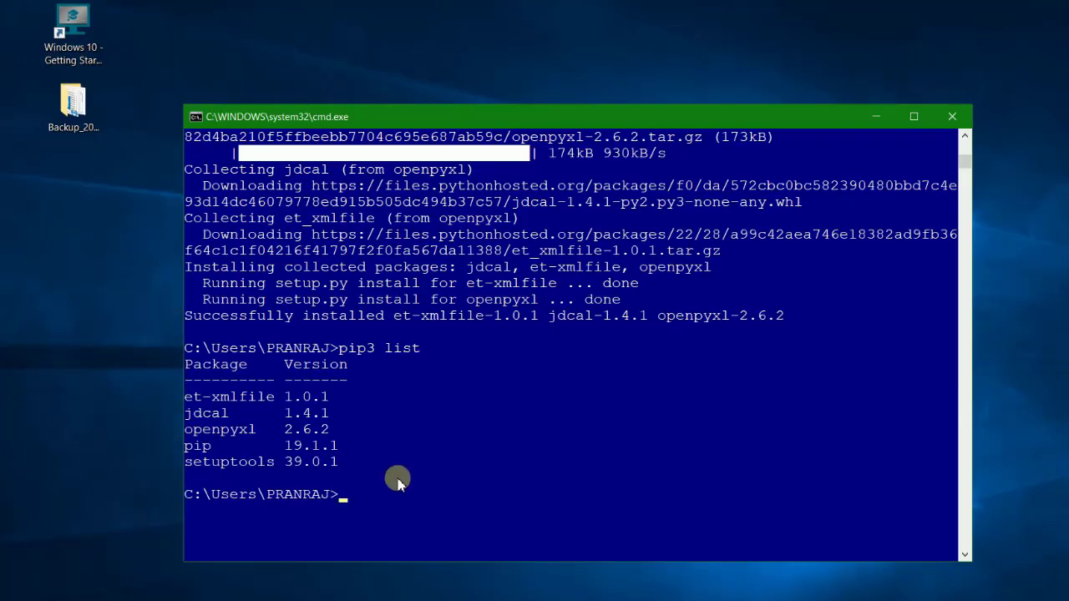
Step: Run pip install numpy for version 1.16.3, then pip list to see it beside openpyxl 2.6.2
type("p")
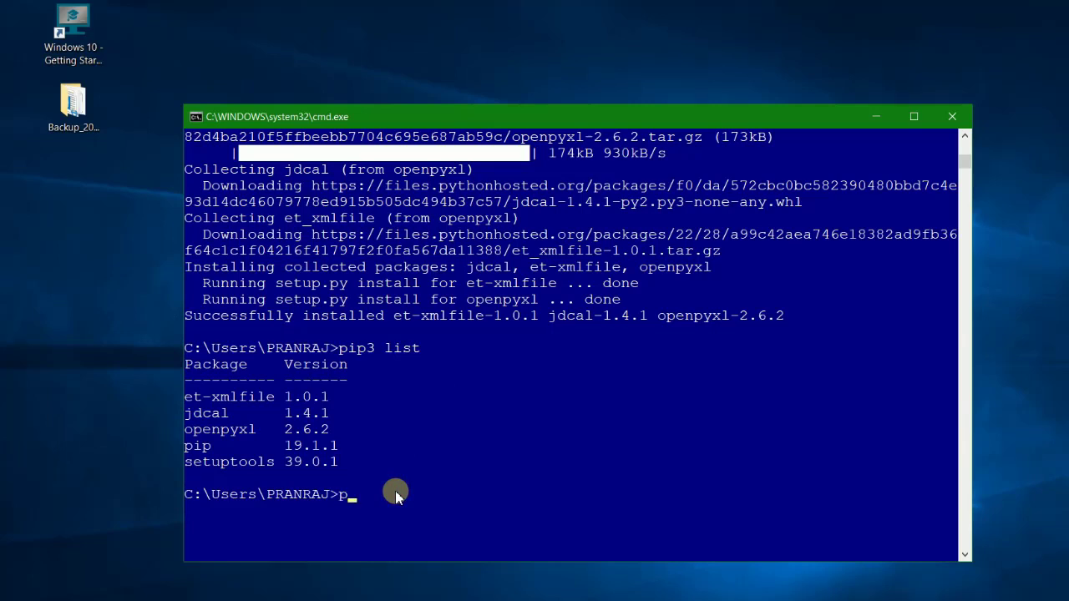
type("ip install numpy")
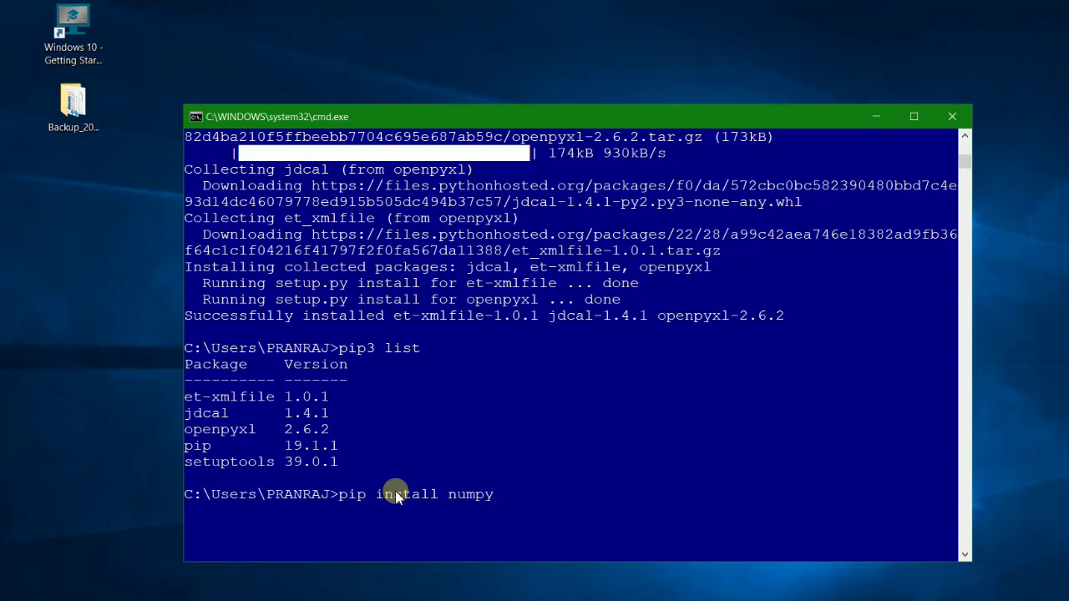
mouse_move(399, 504)
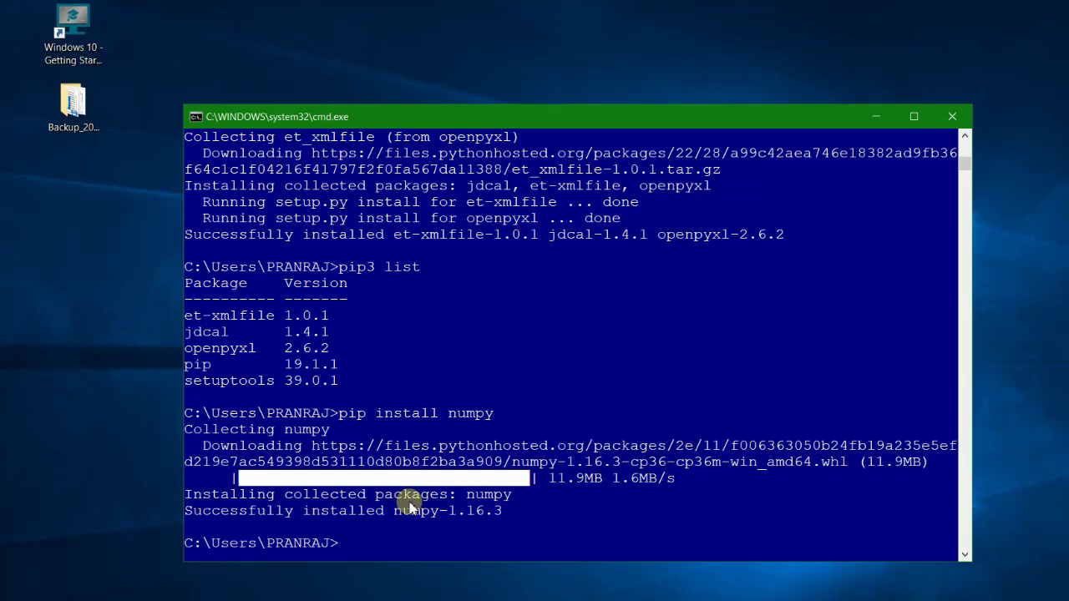
type("pip list")
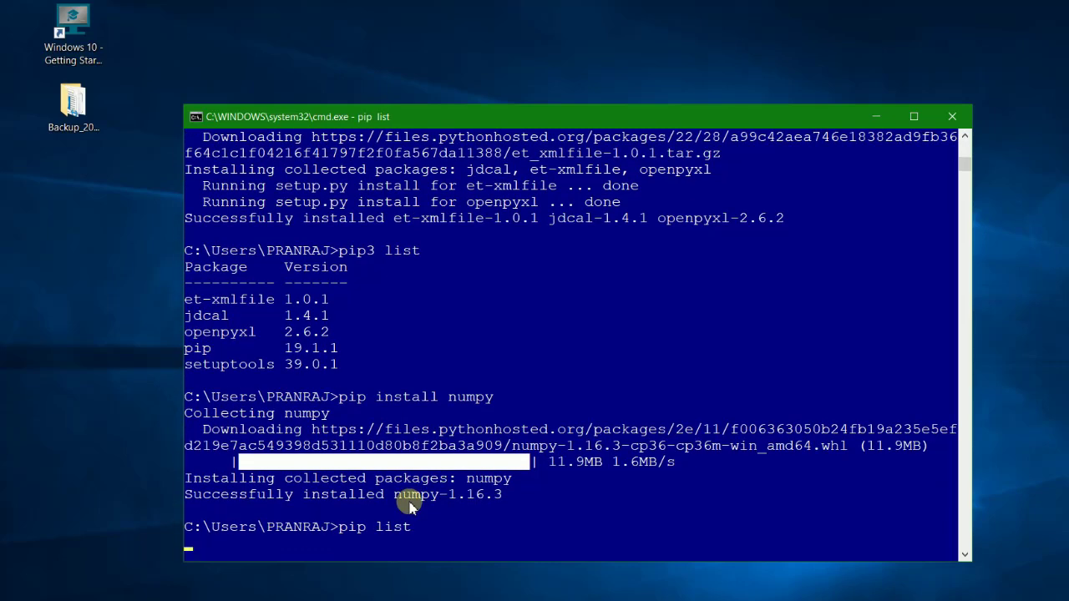
scroll("down", 3)
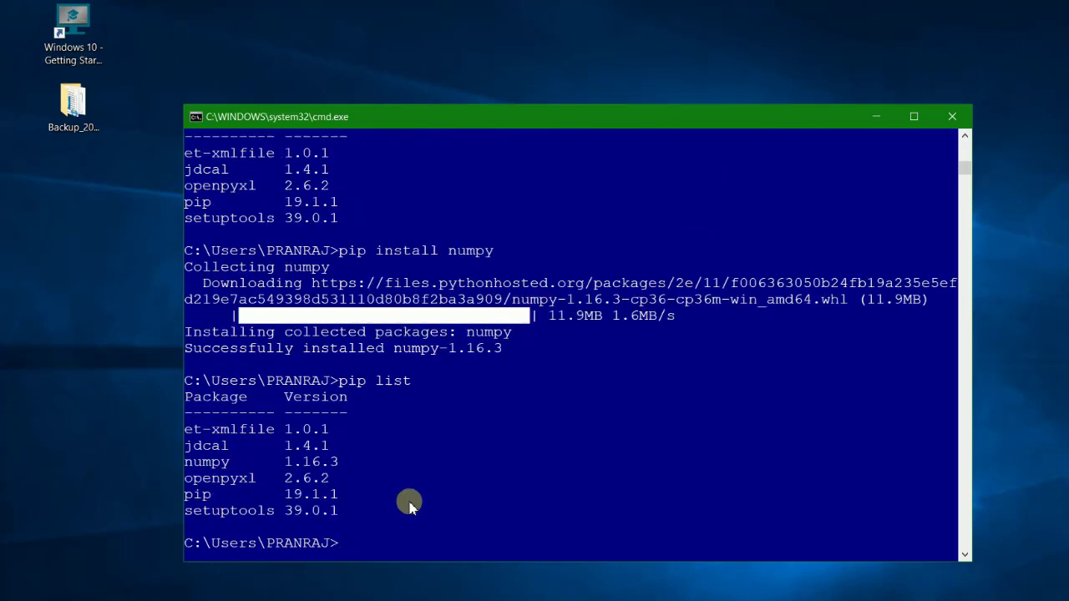
mouse_move(333, 461)
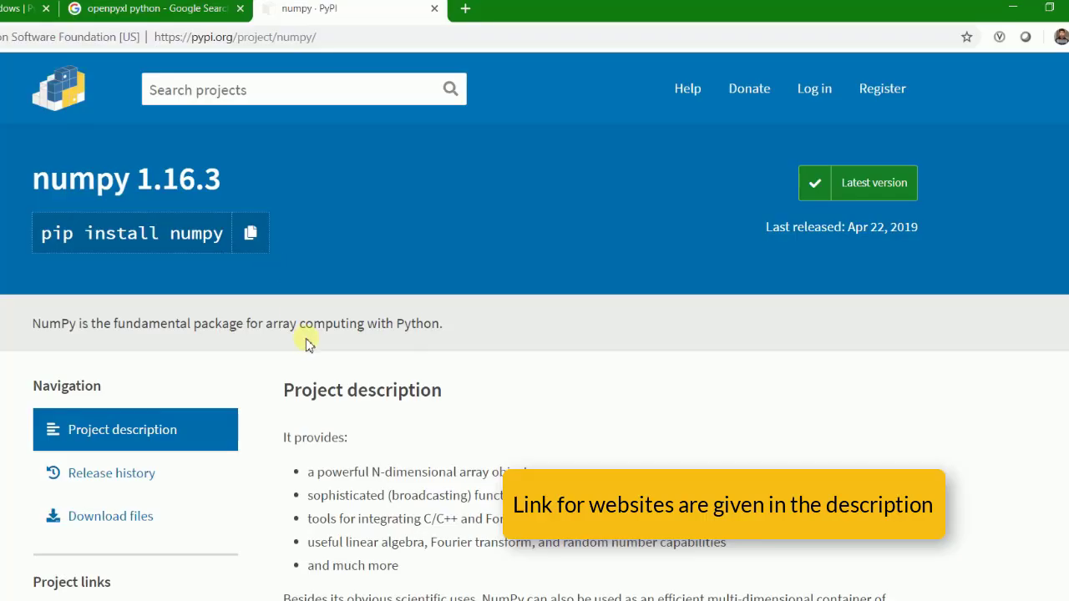
mouse_move(443, 198)
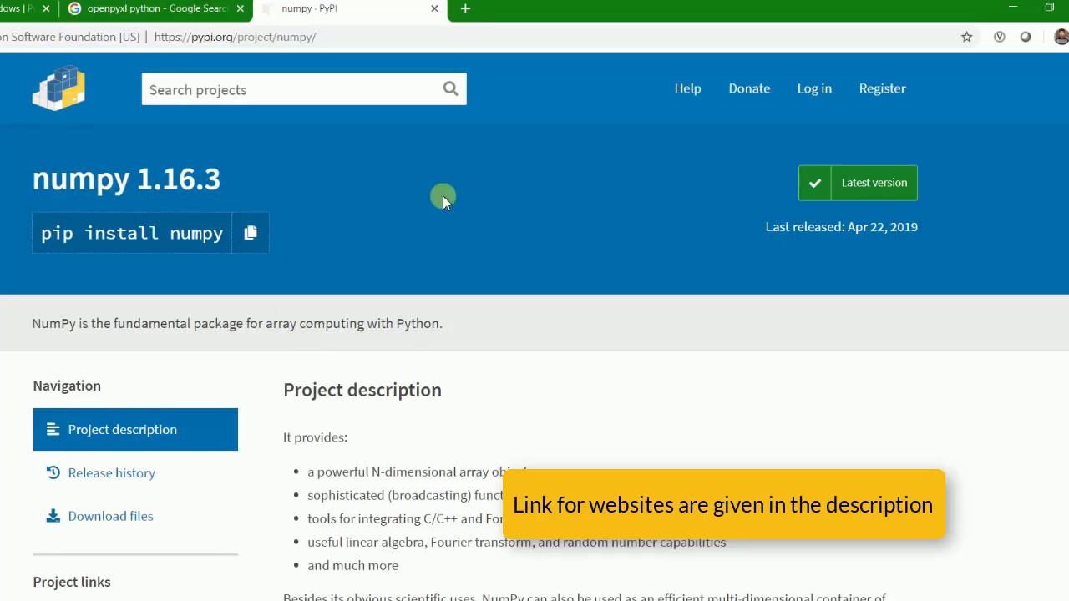
scroll("down", 3)
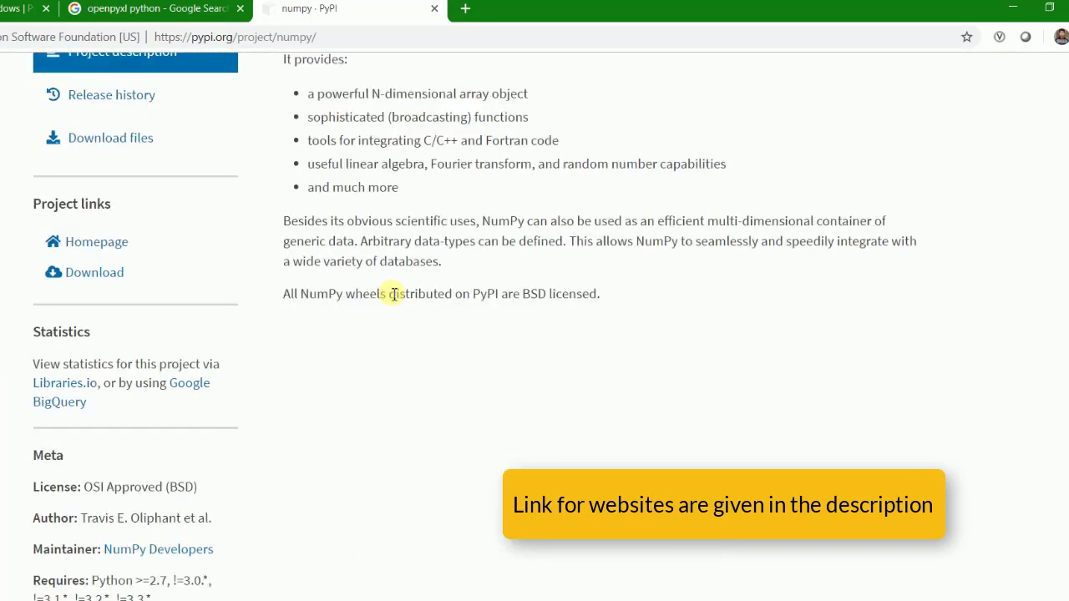
scroll("down", 3)
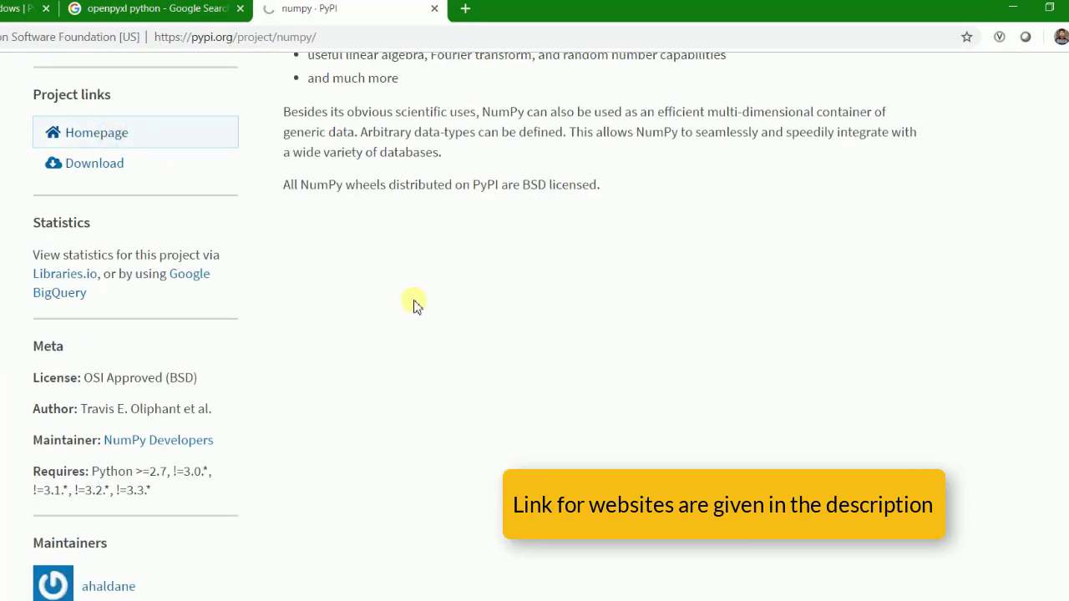
left_click(97, 132)
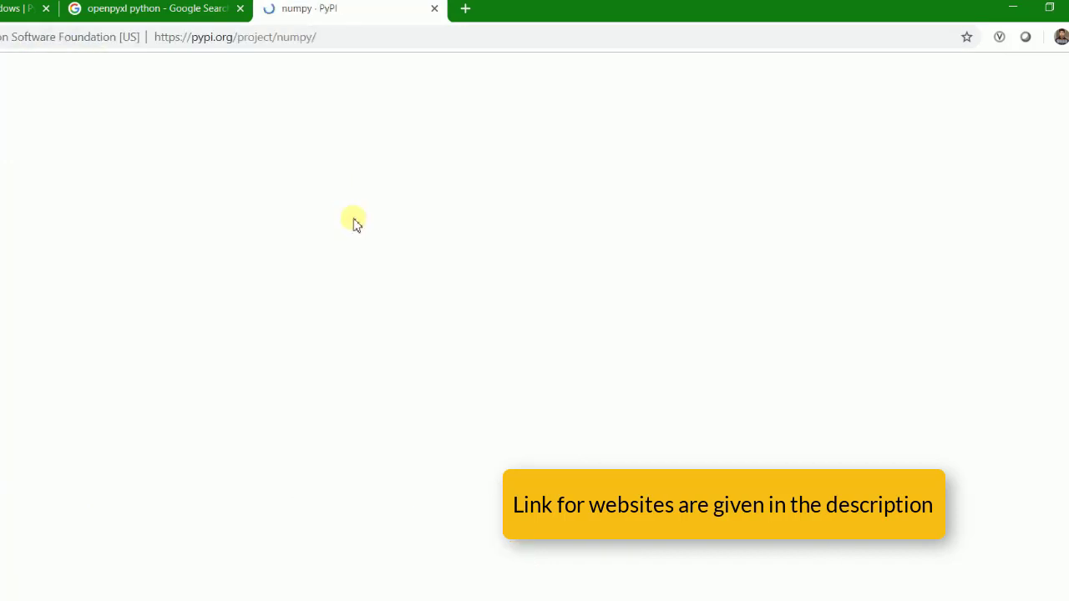
scroll("down", 3)
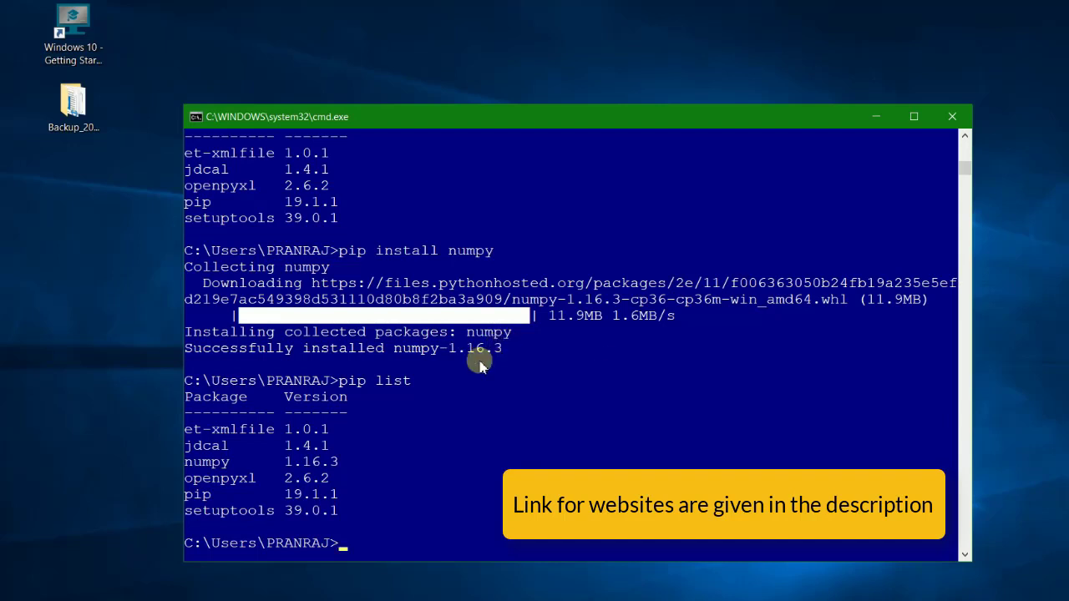
mouse_move(498, 350)
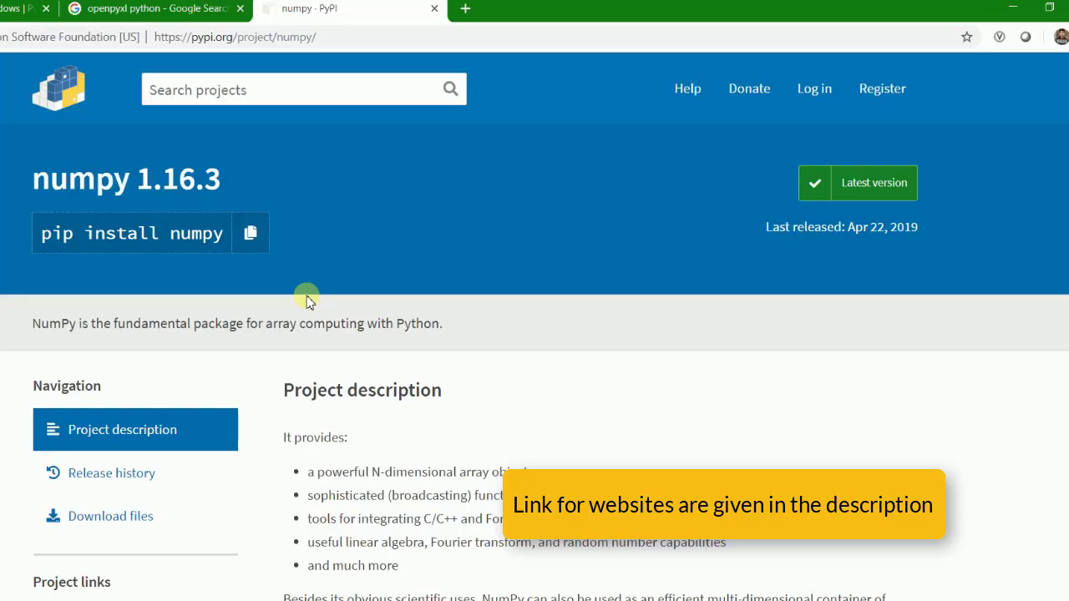
mouse_move(69, 98)
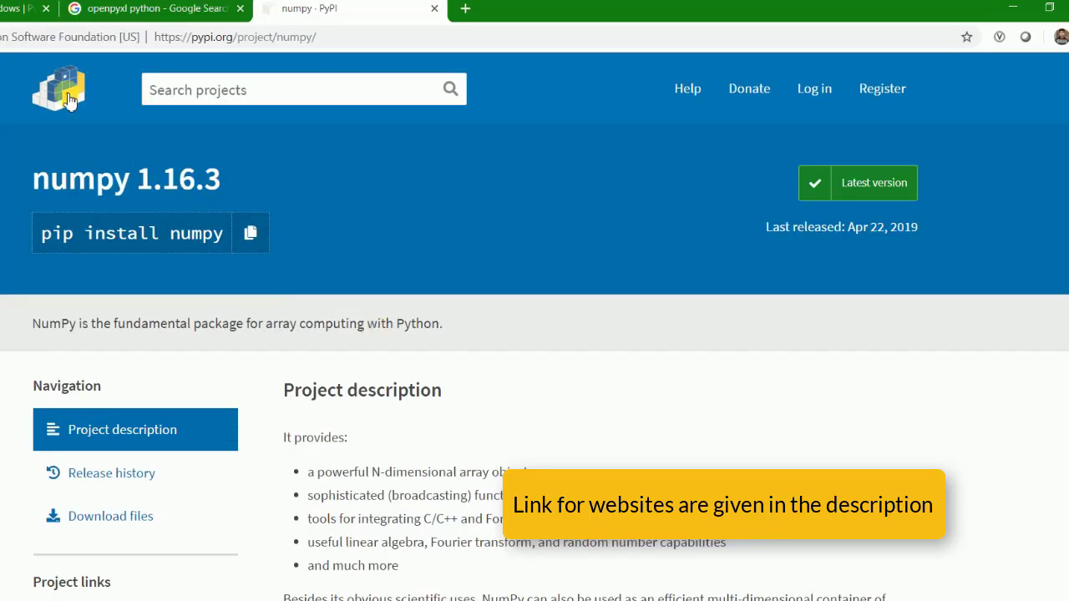
Step: Go to the PyPI home page, reach its footer and follow the 'Installing packages' help link
left_click(58, 90)
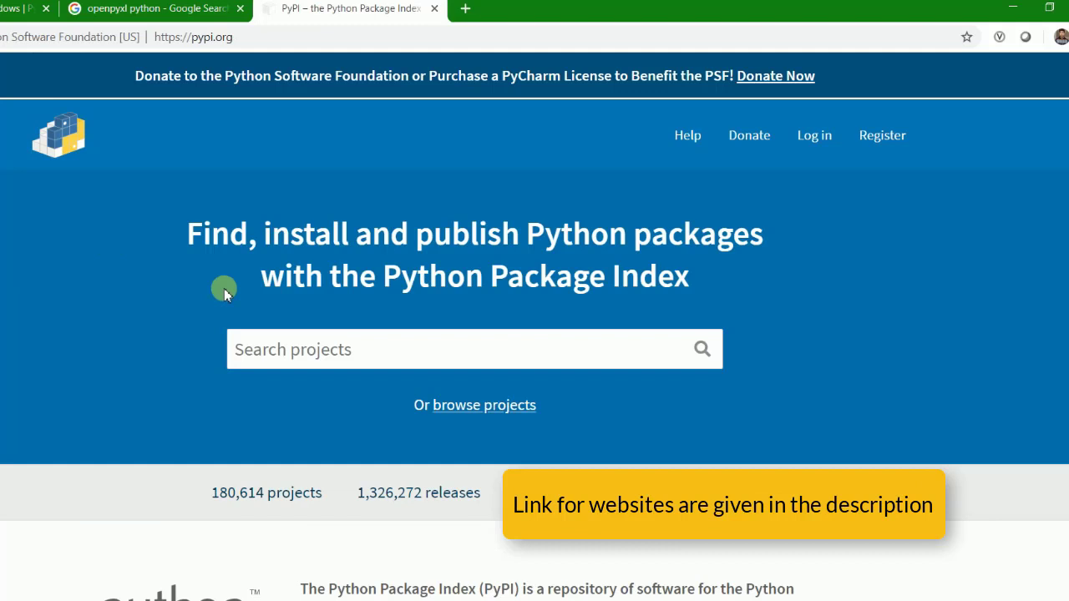
left_click(474, 349)
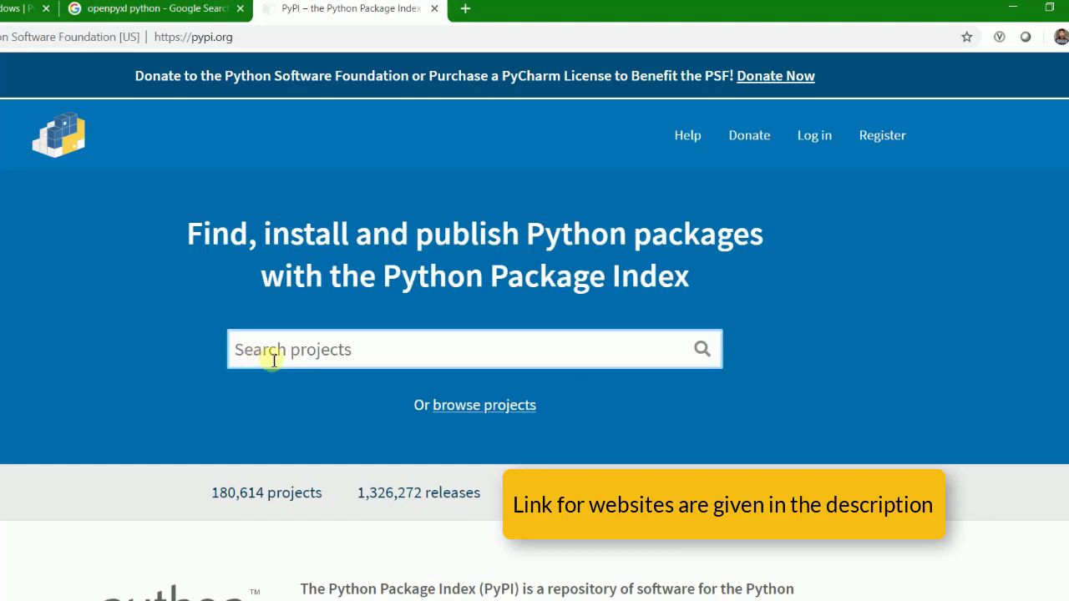
mouse_move(144, 354)
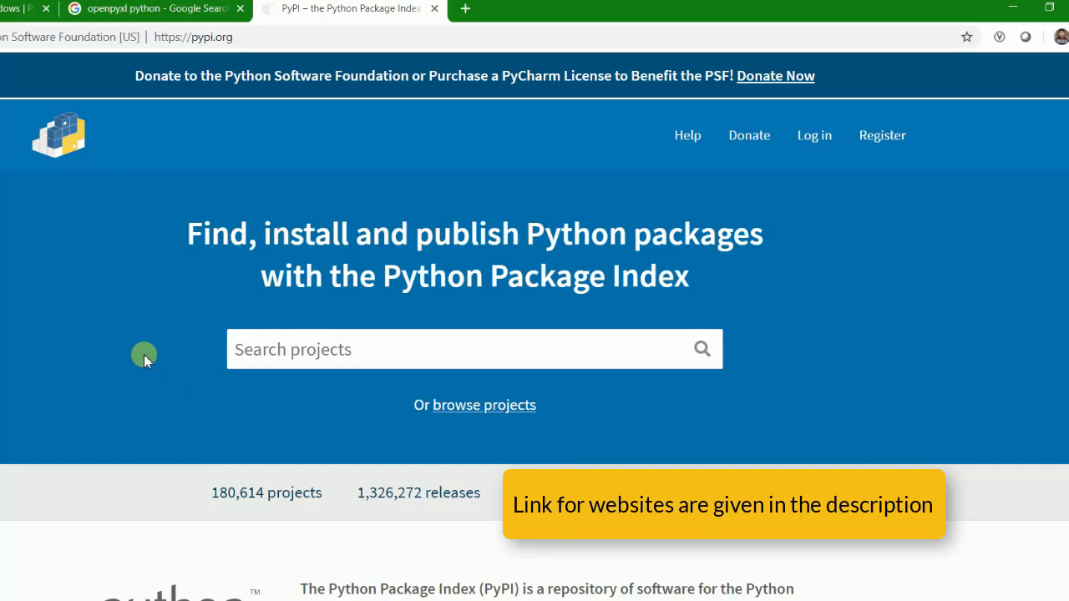
scroll("down", 3)
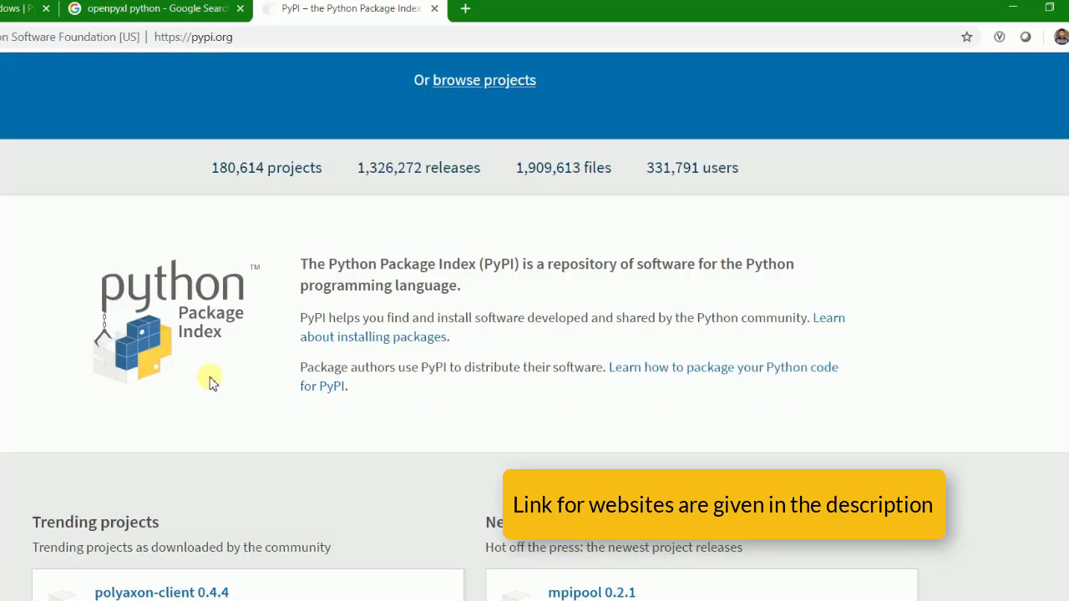
scroll("down", 3)
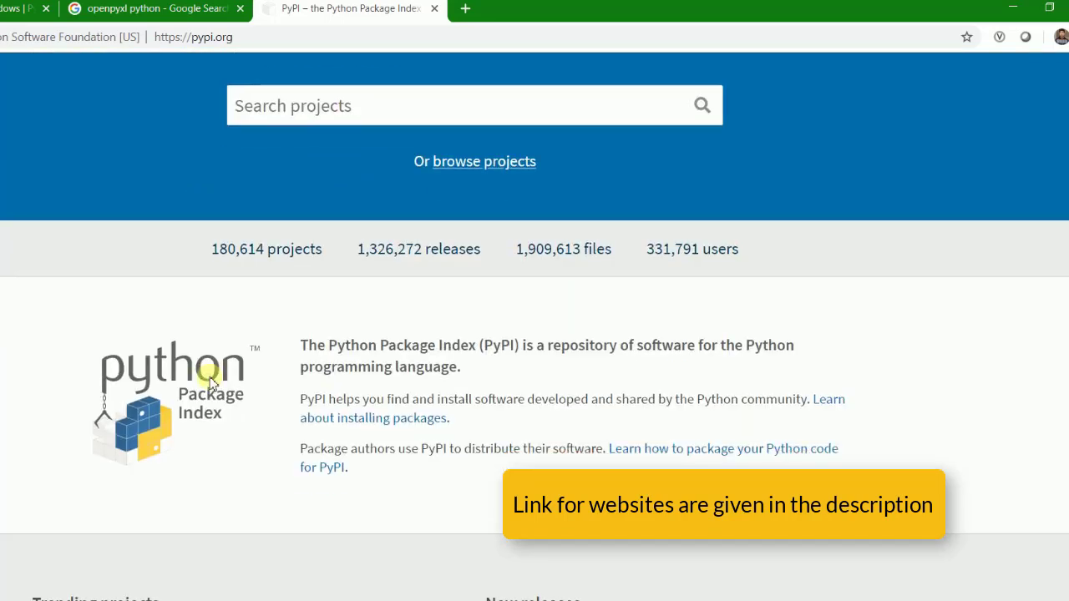
scroll("down", 3)
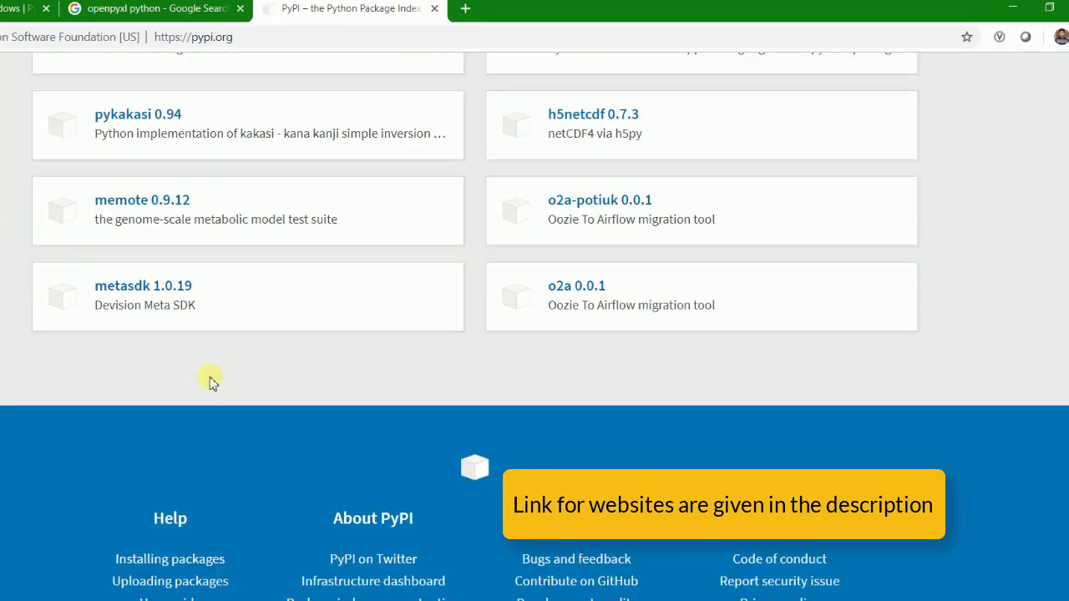
scroll("down", 3)
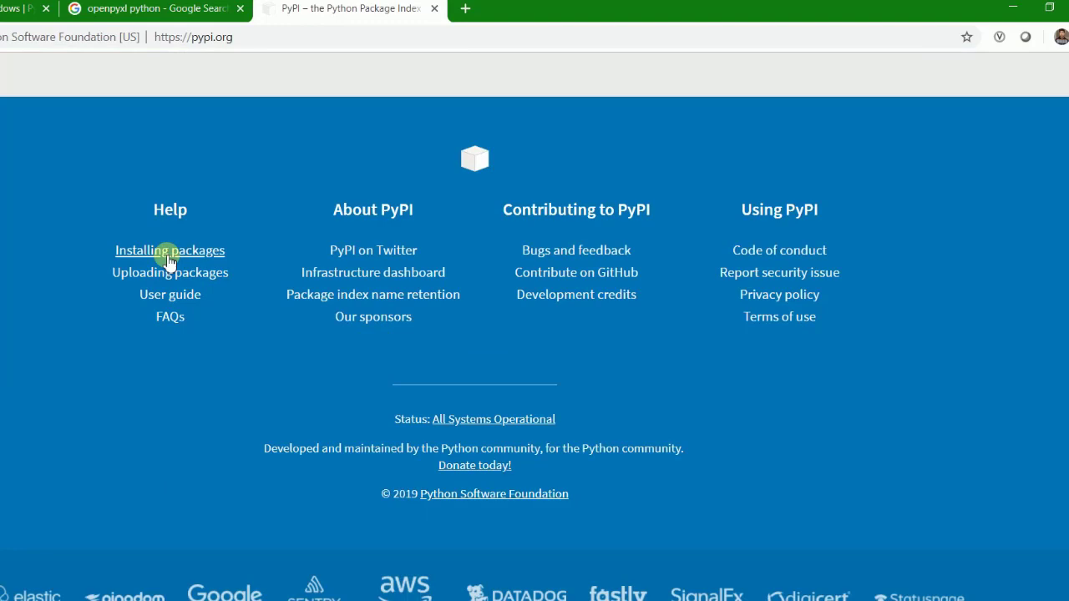
left_click(170, 250)
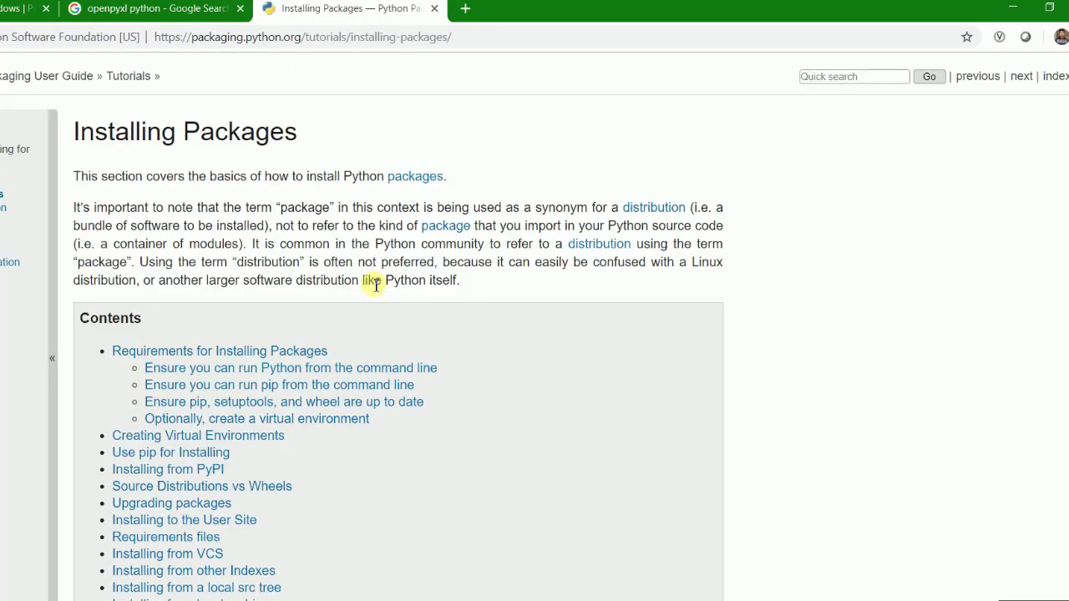
Step: Scroll through the tutorial's contents and requirements sections, then back toward the top
scroll("down", 3)
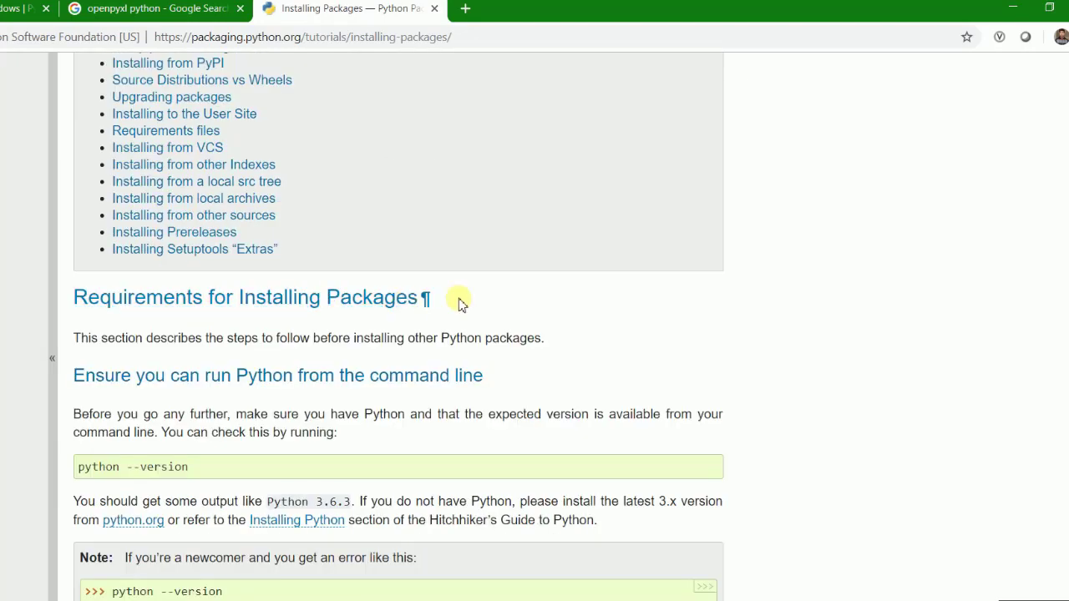
scroll("down", 3)
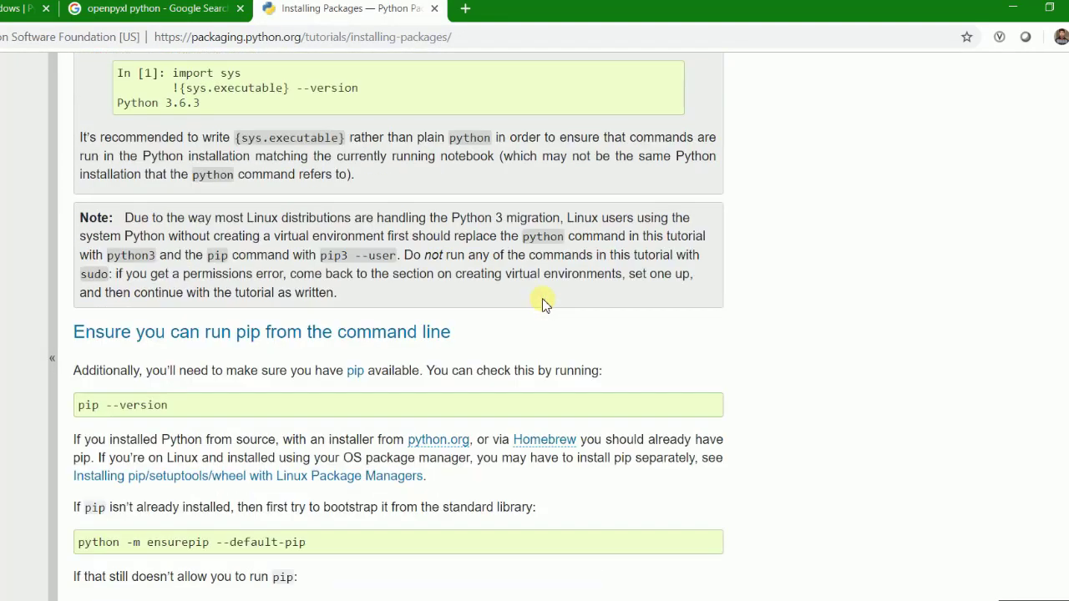
scroll("down", 3)
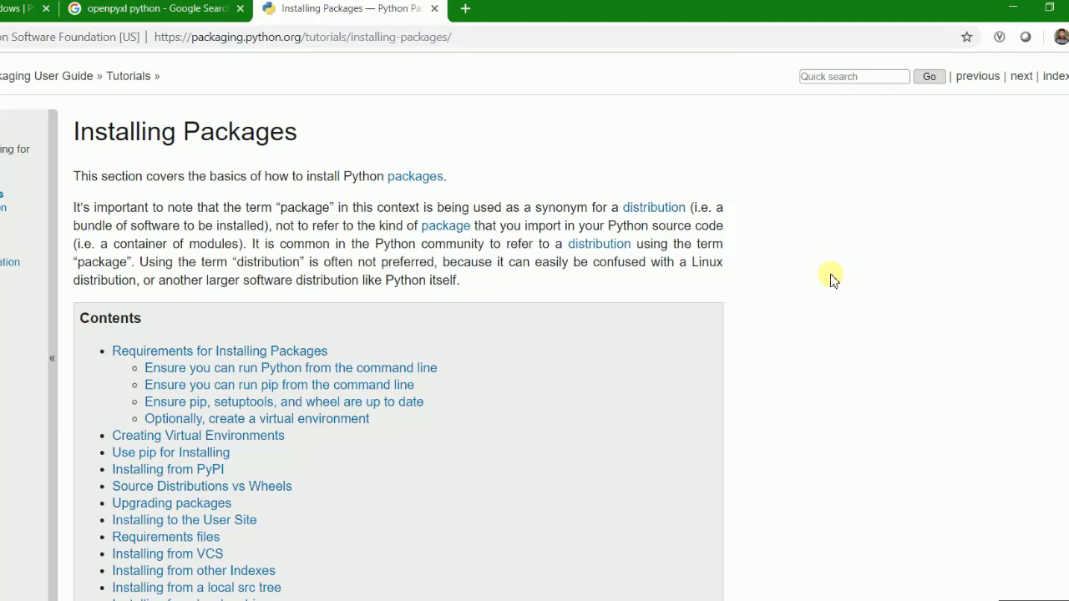
scroll("down", 3)
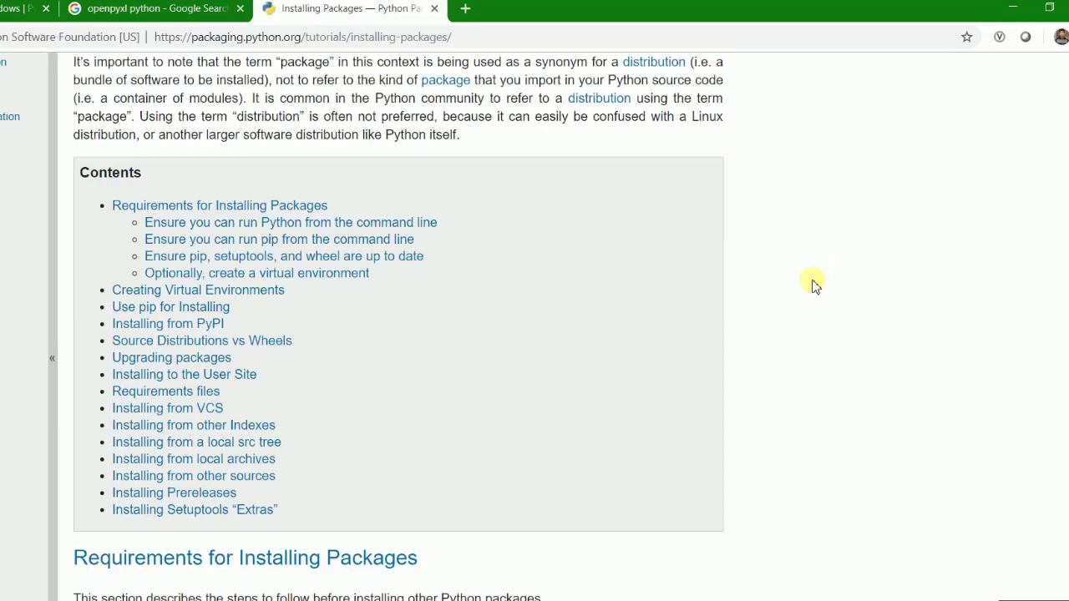
scroll("up", 3)
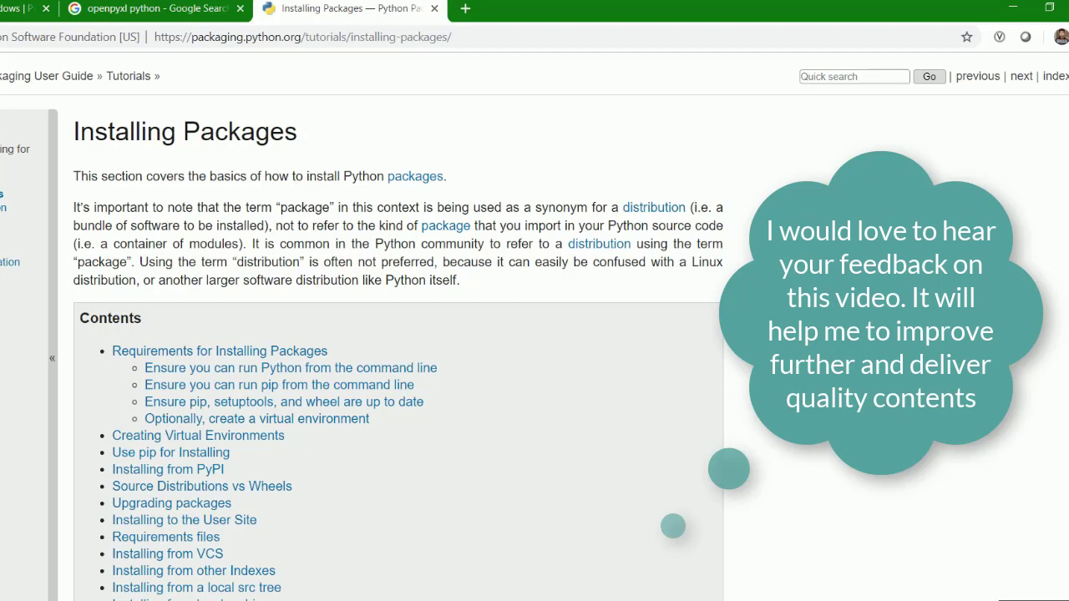
mouse_move(674, 303)
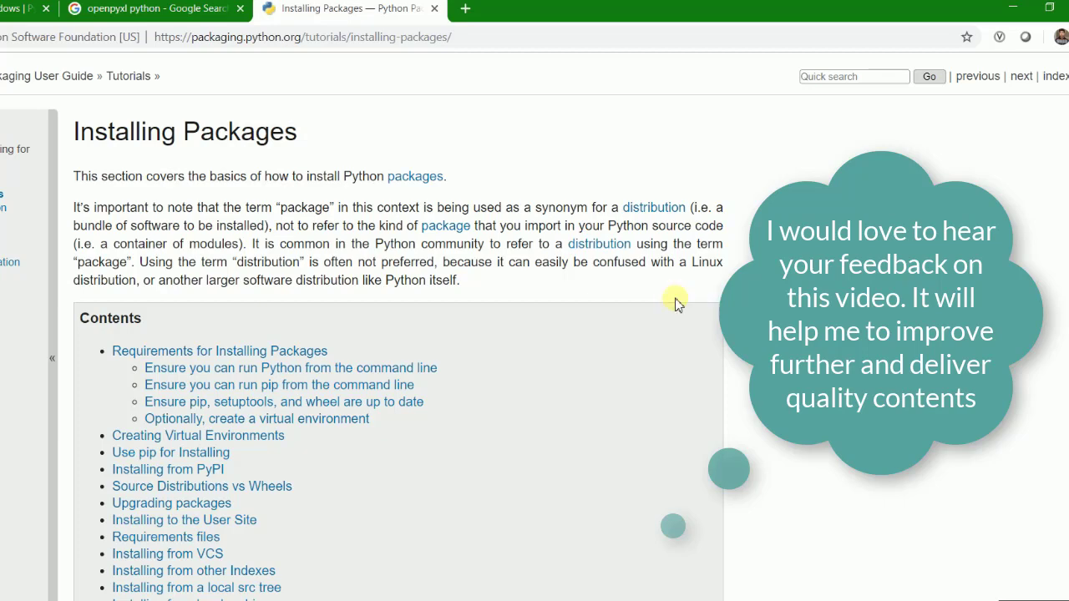